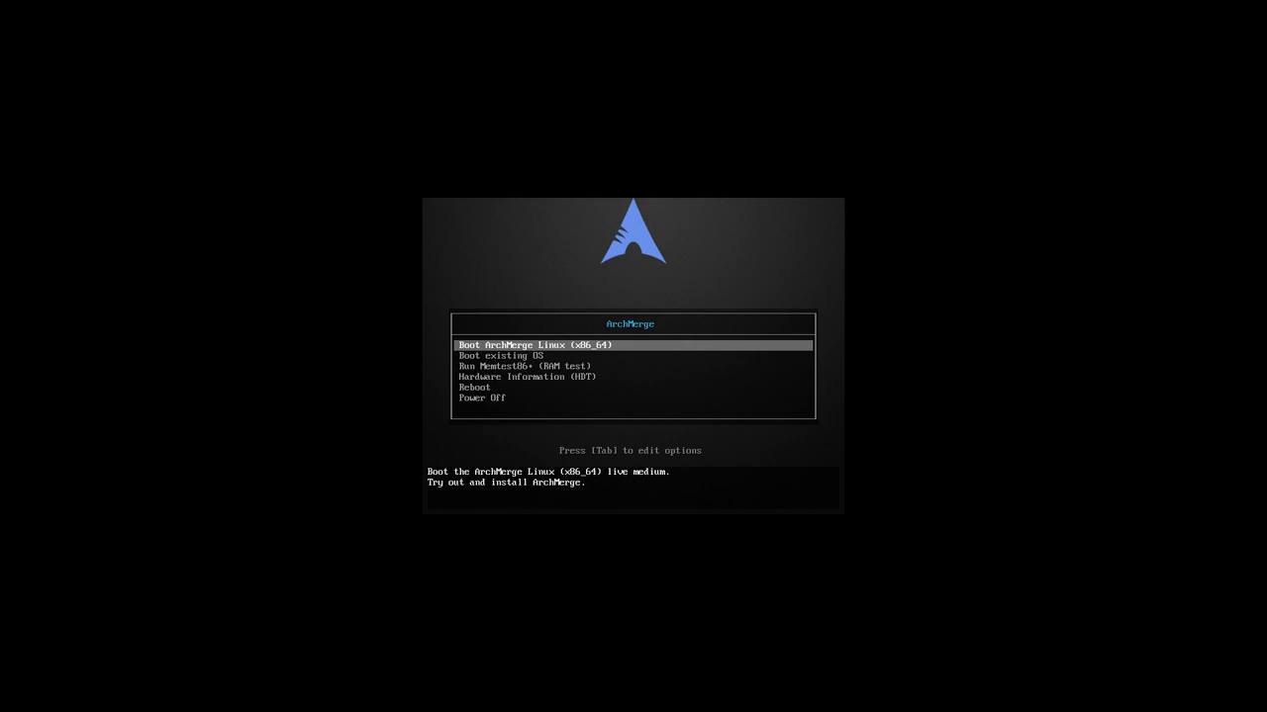
{"action": "mouse_move", "coordinate": [540, 307]}
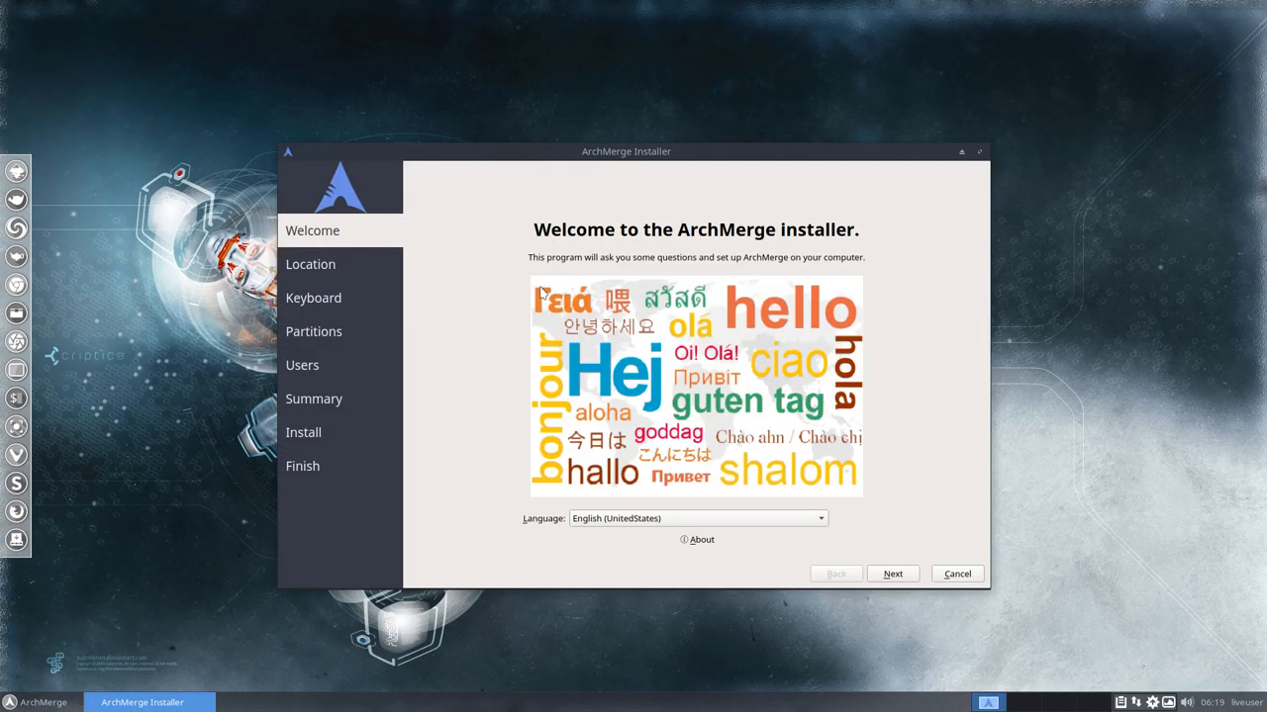
{"action": "mouse_move", "coordinate": [918, 561]}
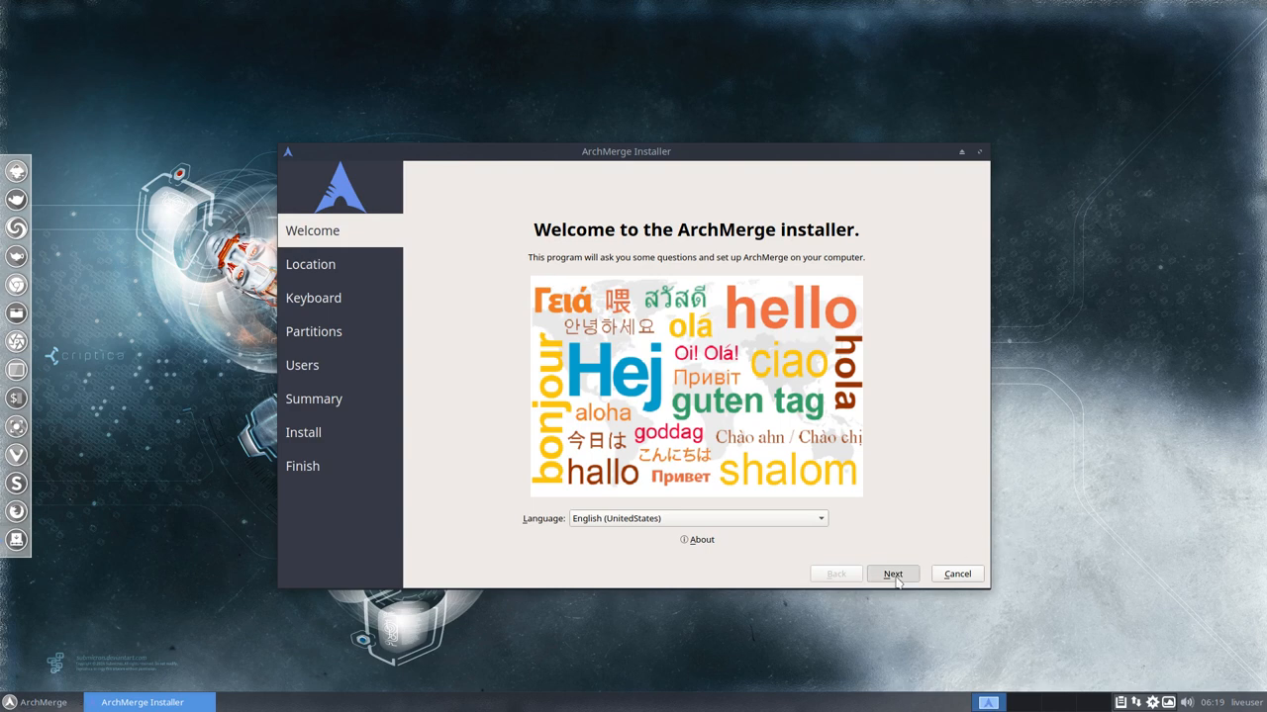
Preview the Location step, return to Welcome, and open the installer language list
{"action": "left_click", "coordinate": [892, 574]}
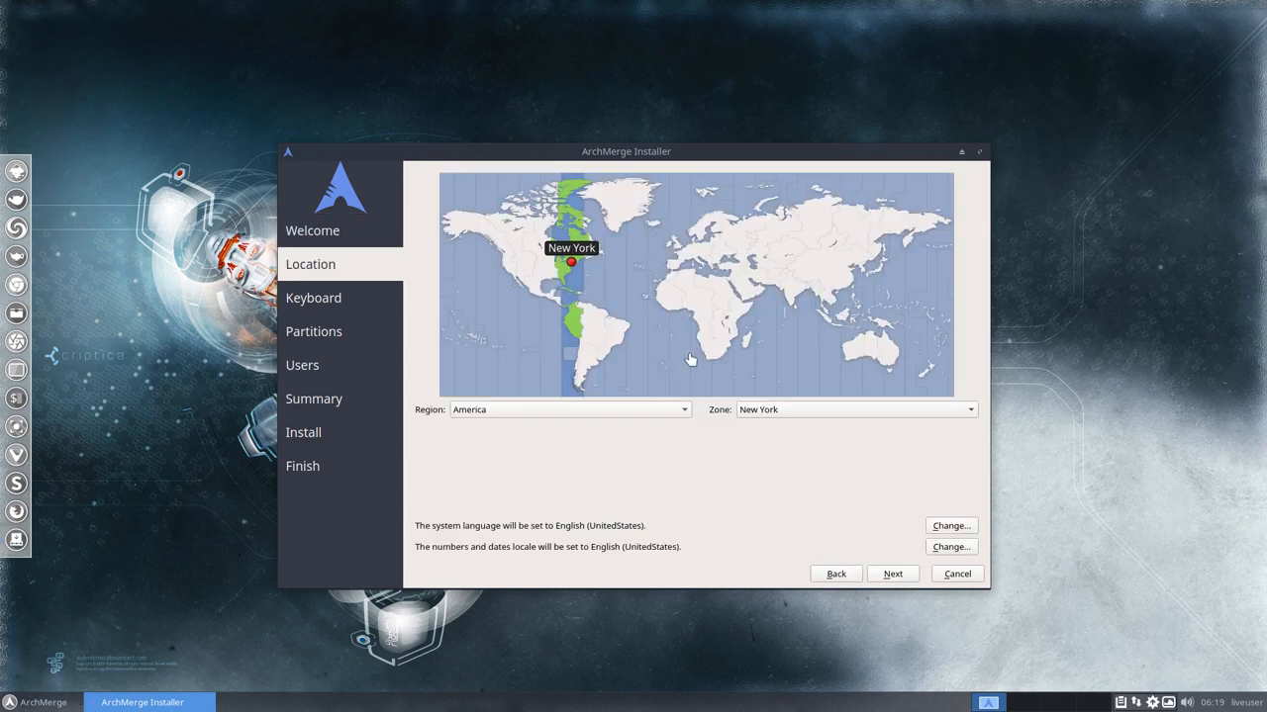
{"action": "mouse_move", "coordinate": [682, 277]}
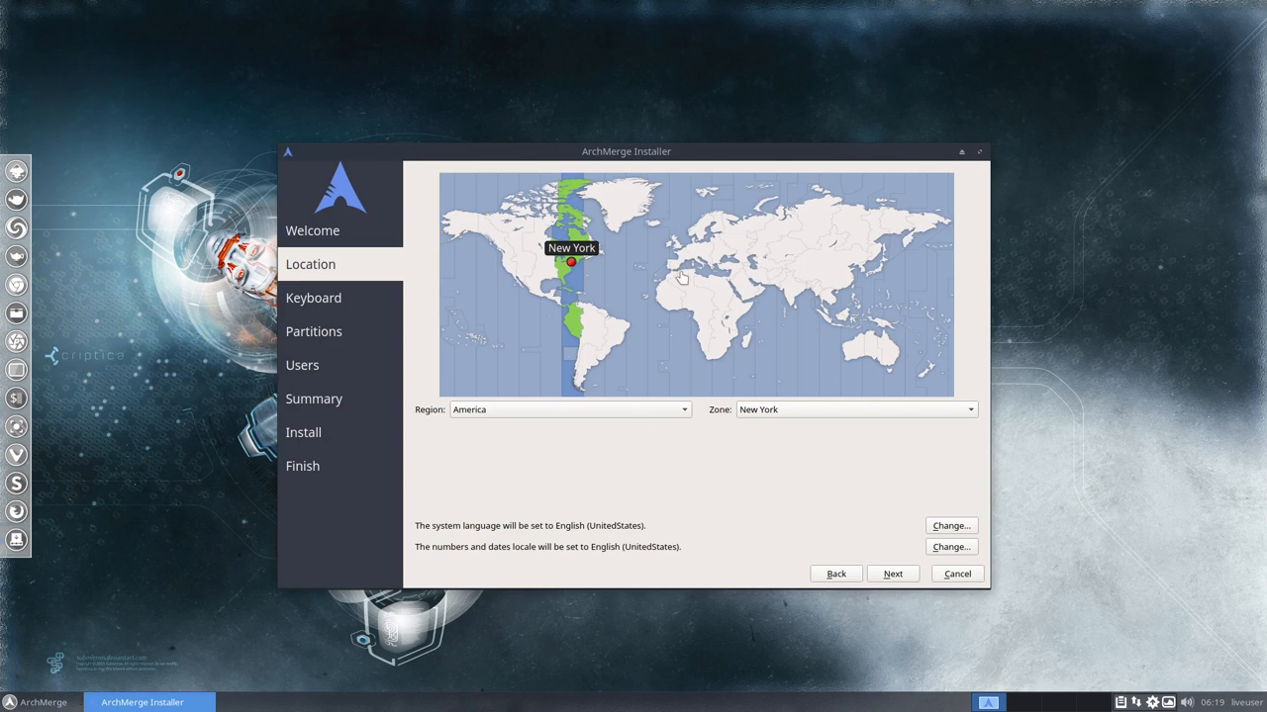
{"action": "left_click", "coordinate": [834, 574]}
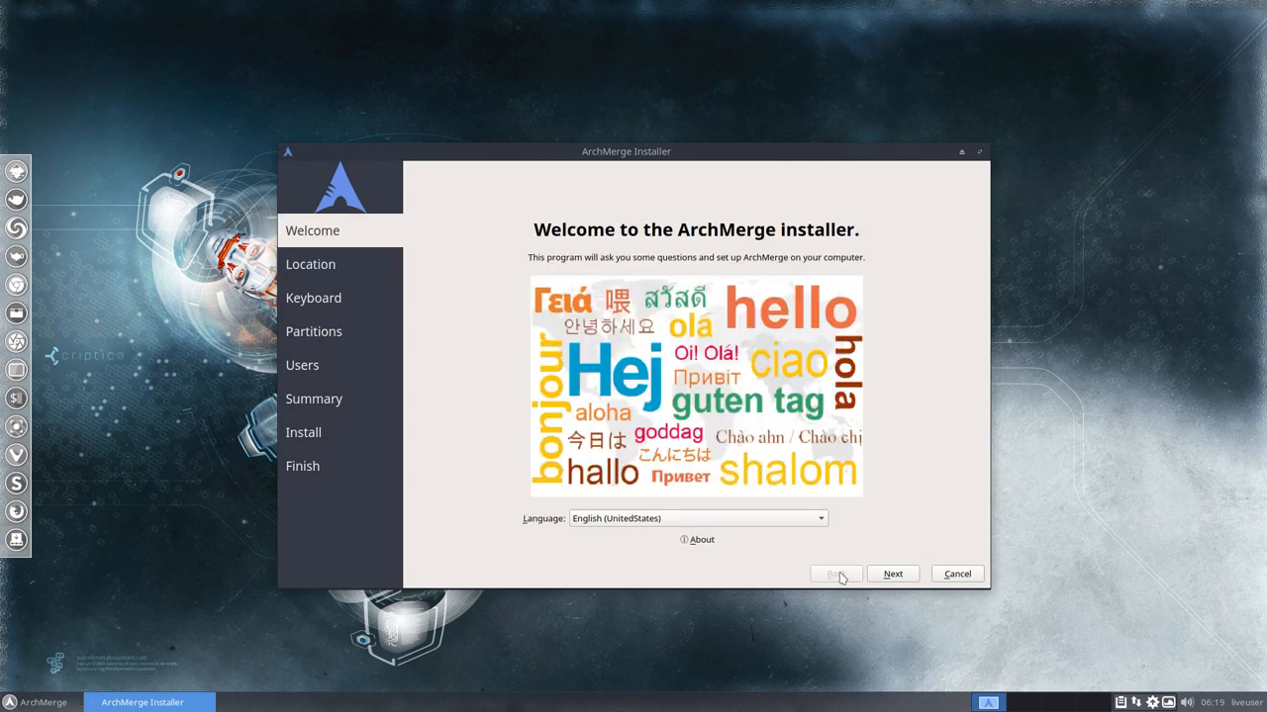
{"action": "left_click", "coordinate": [819, 517]}
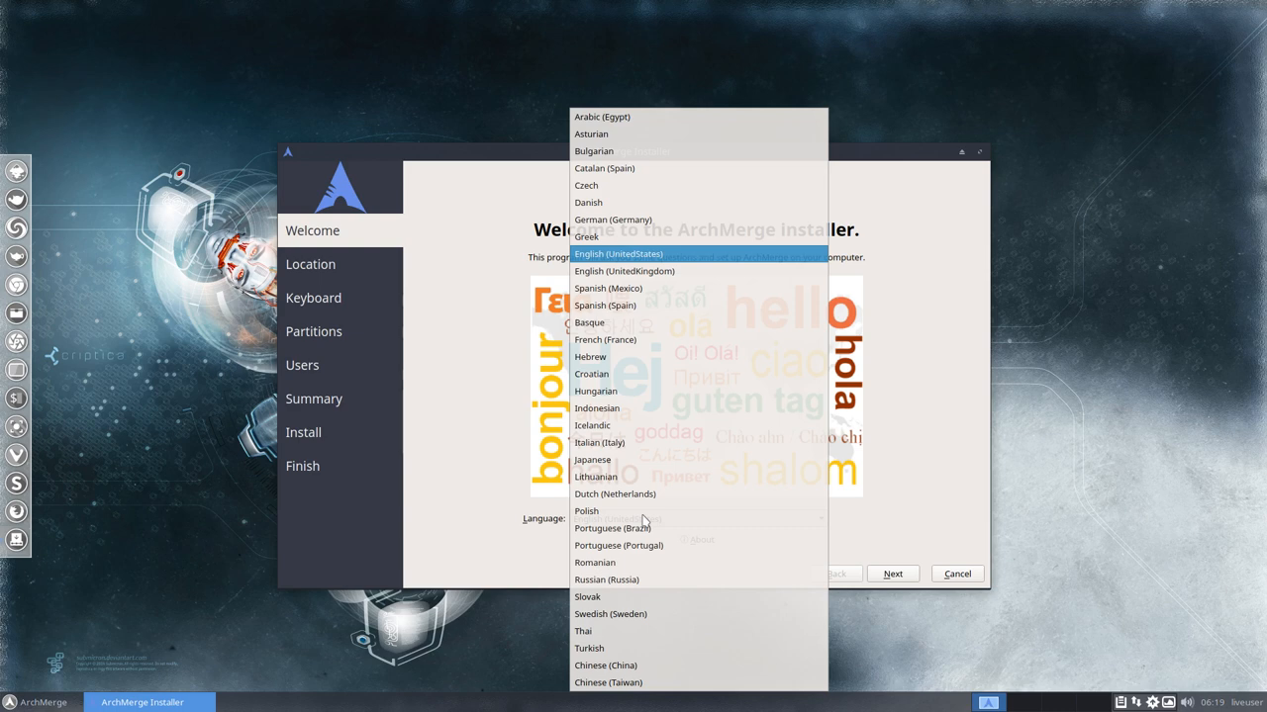
{"action": "mouse_move", "coordinate": [614, 494]}
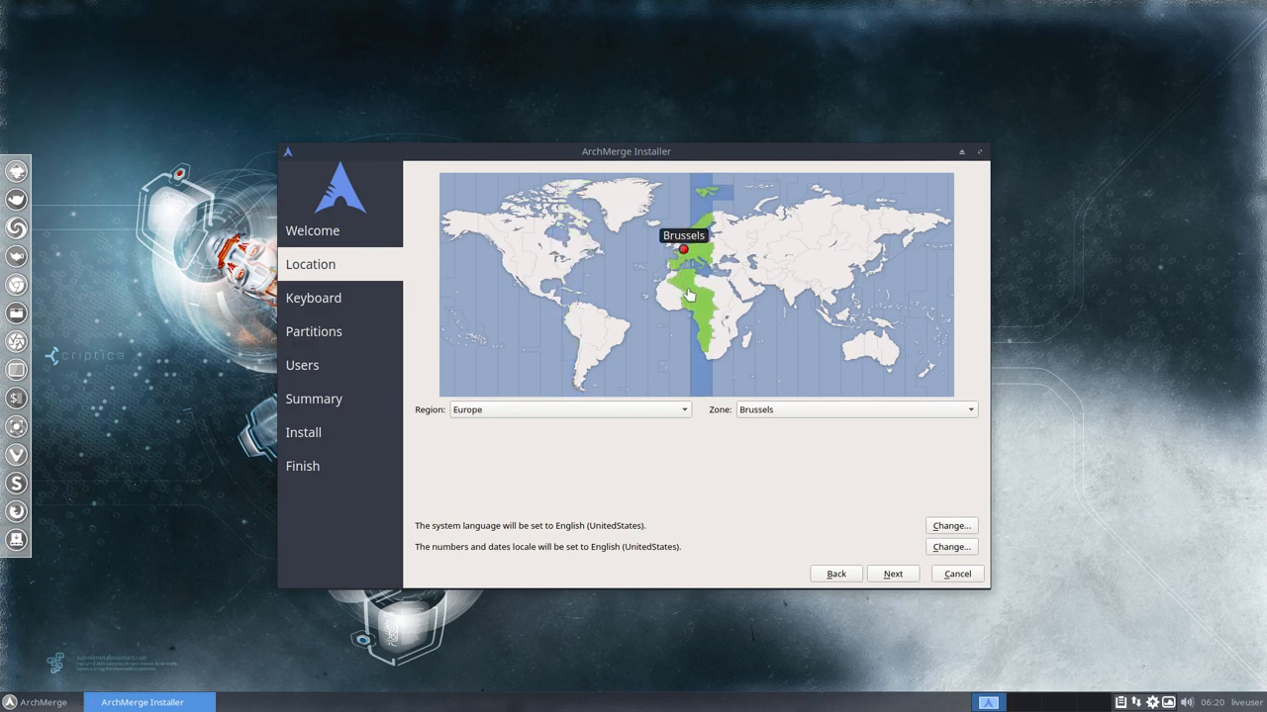
Choose the Belgian keyboard layout with Default variant and continue to Partitions
{"action": "left_click", "coordinate": [891, 574]}
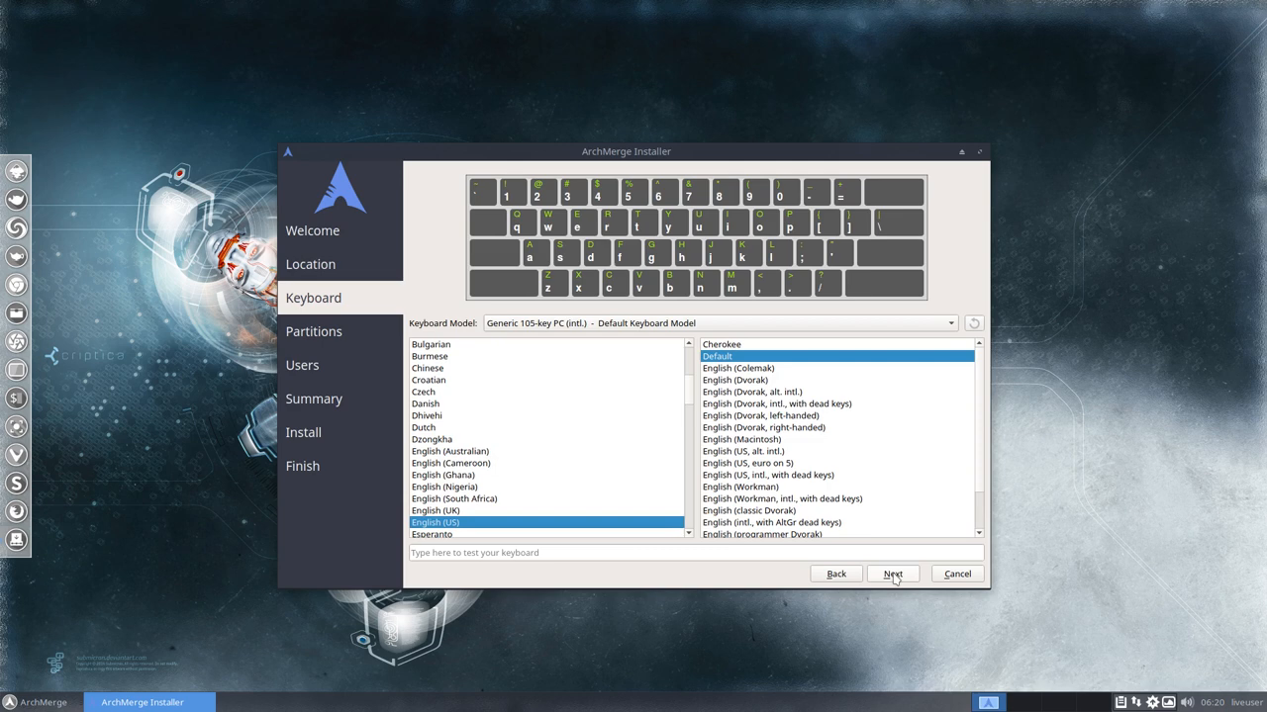
{"action": "mouse_move", "coordinate": [443, 505]}
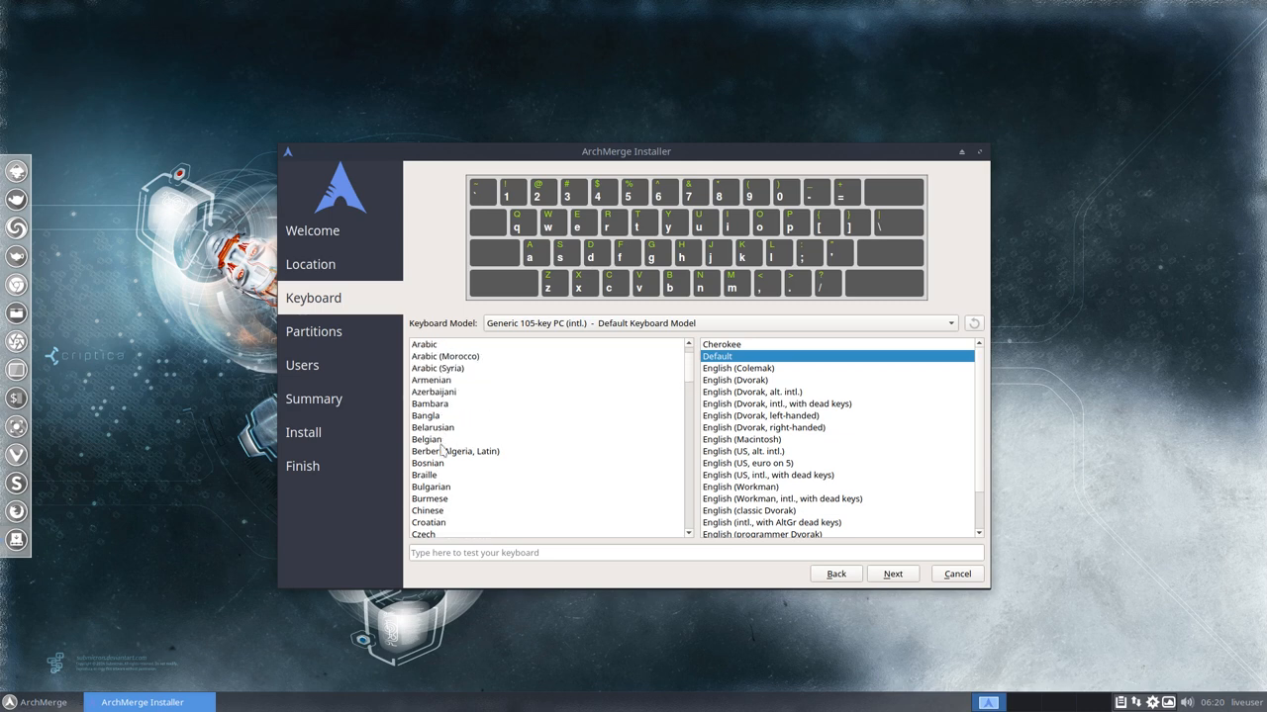
{"action": "left_click", "coordinate": [427, 440]}
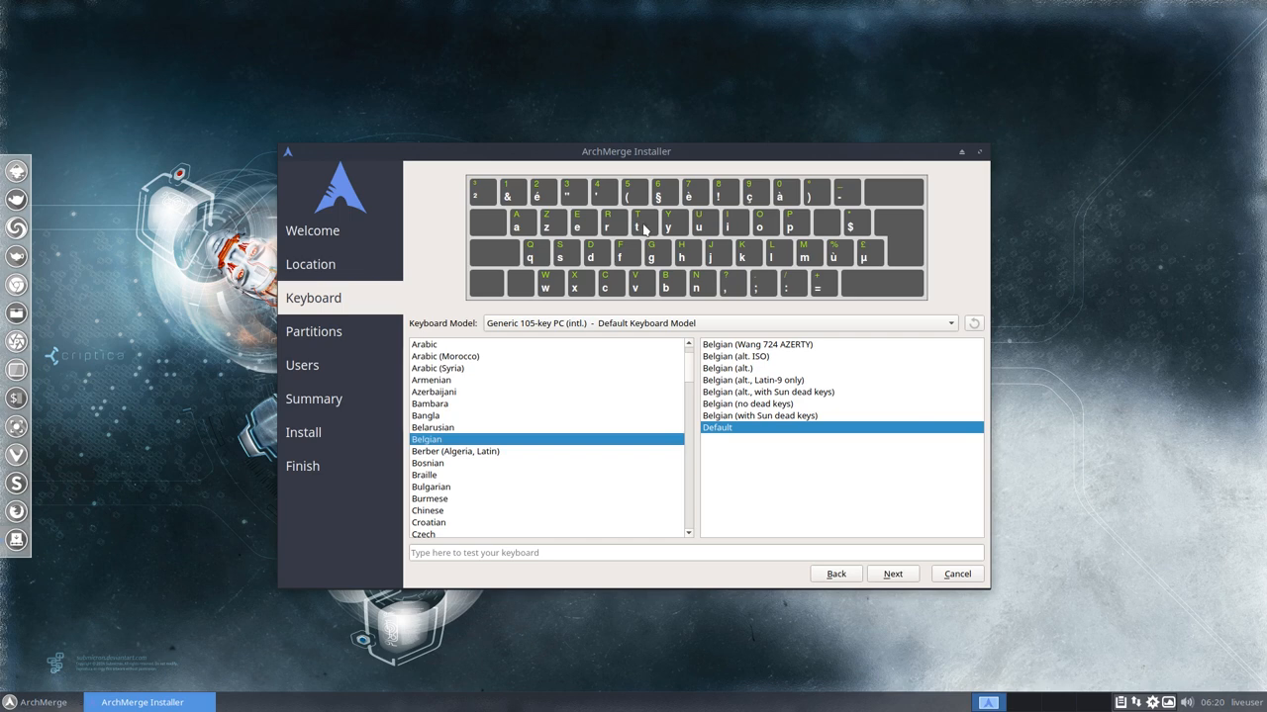
{"action": "mouse_move", "coordinate": [747, 463]}
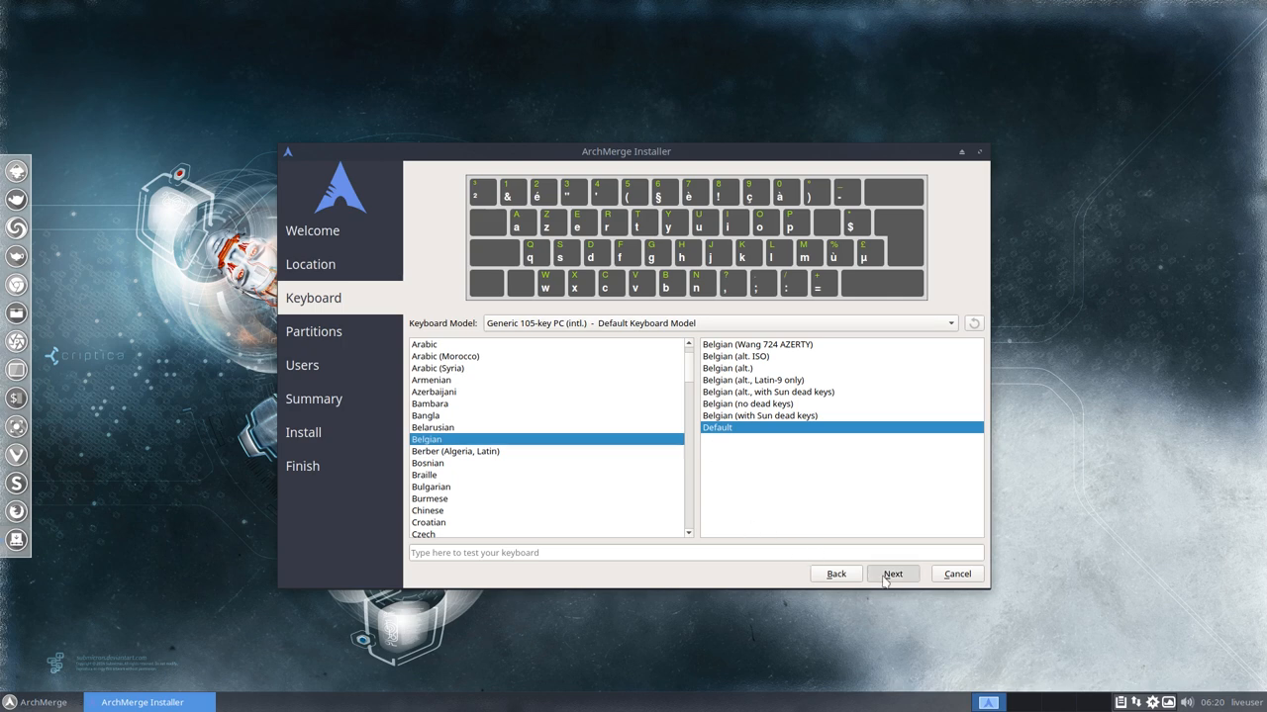
{"action": "left_click", "coordinate": [892, 574]}
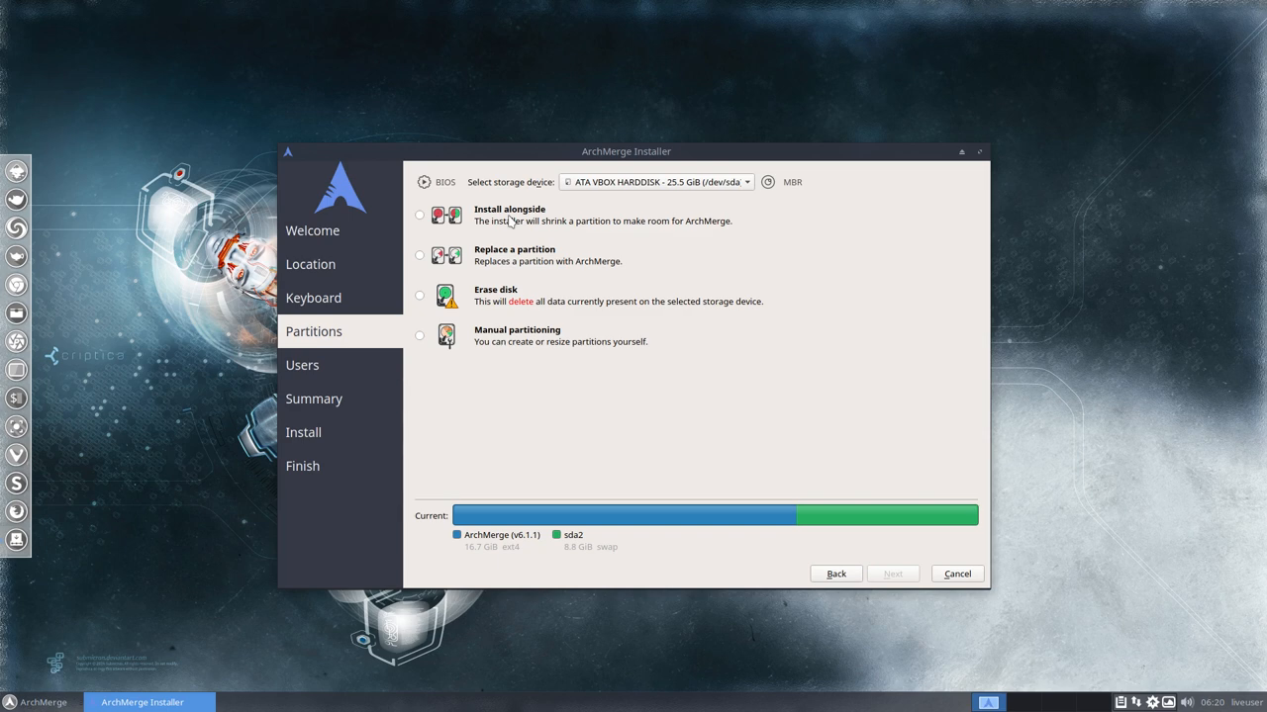
{"action": "mouse_move", "coordinate": [494, 298]}
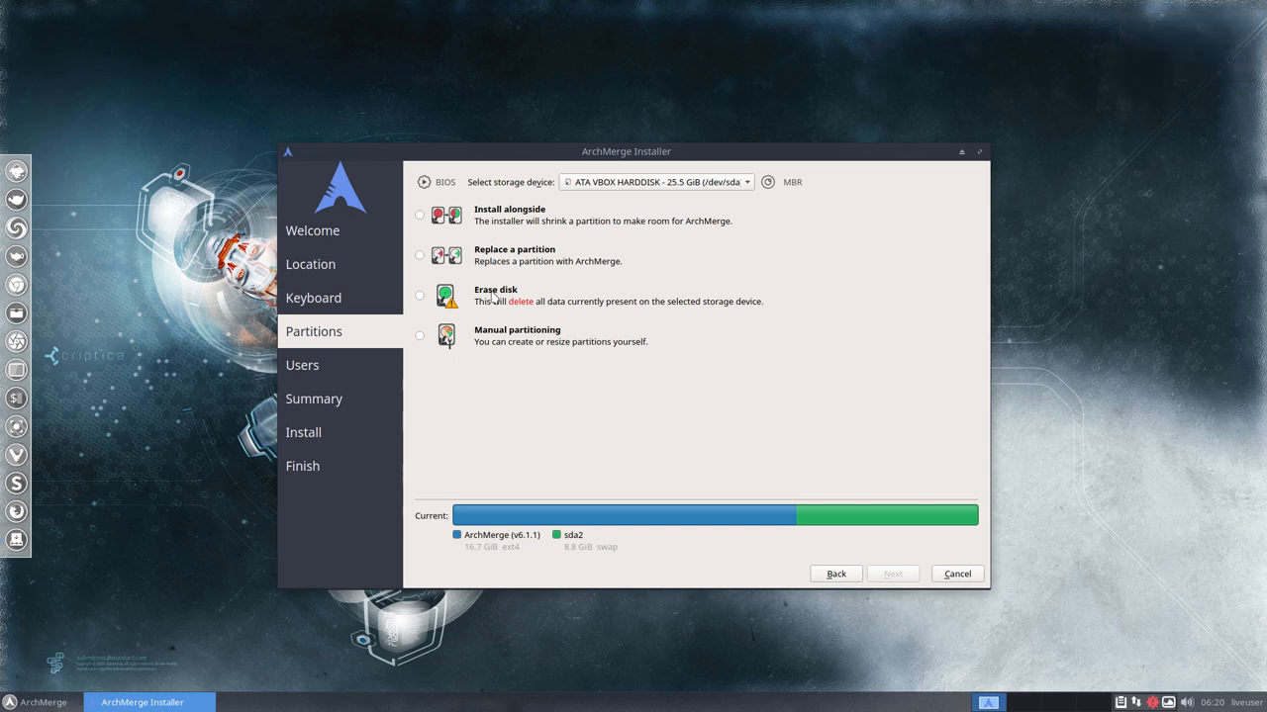
Select Erase disk for the 25.5 GiB hard disk and continue to Users
{"action": "left_click", "coordinate": [419, 295]}
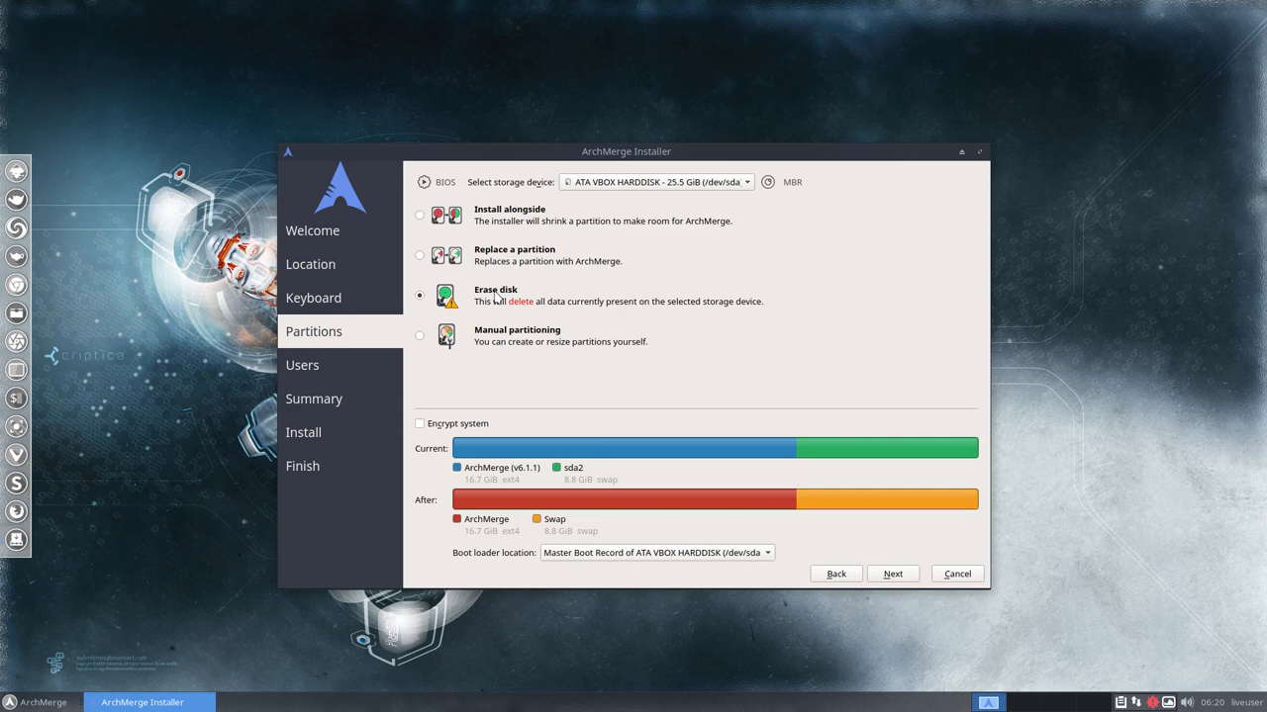
{"action": "mouse_move", "coordinate": [887, 577]}
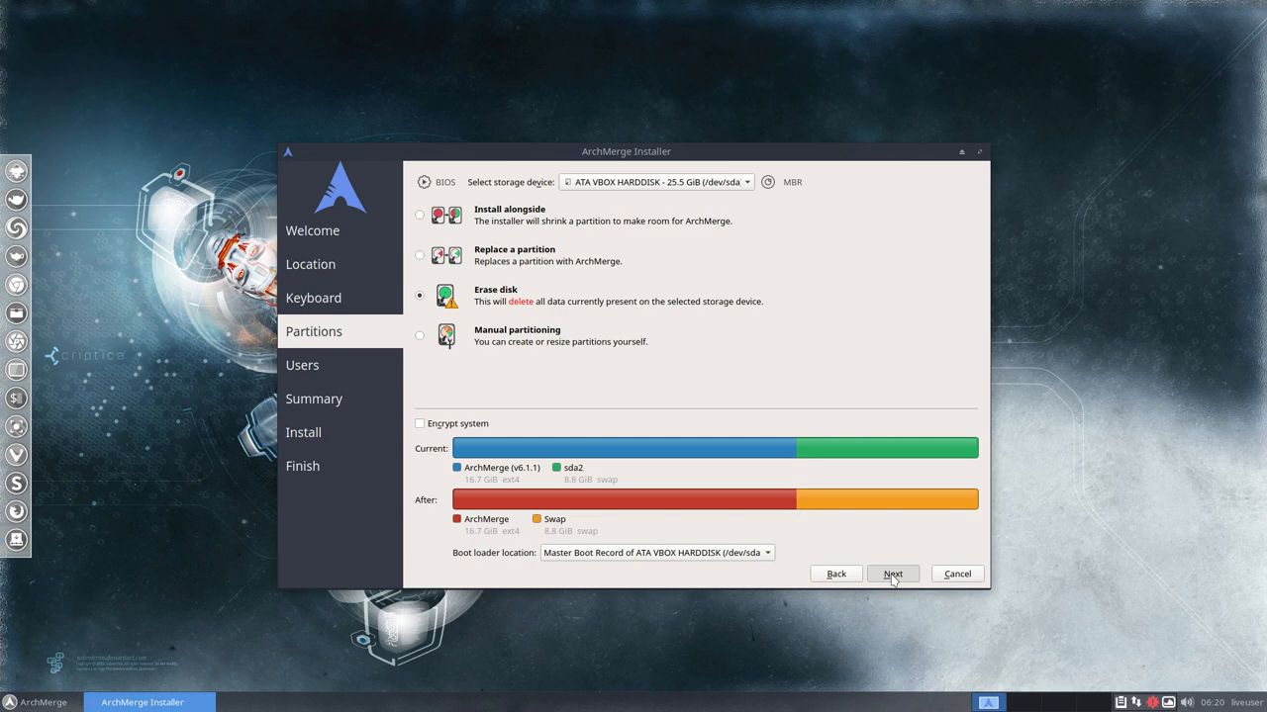
{"action": "left_click", "coordinate": [891, 574]}
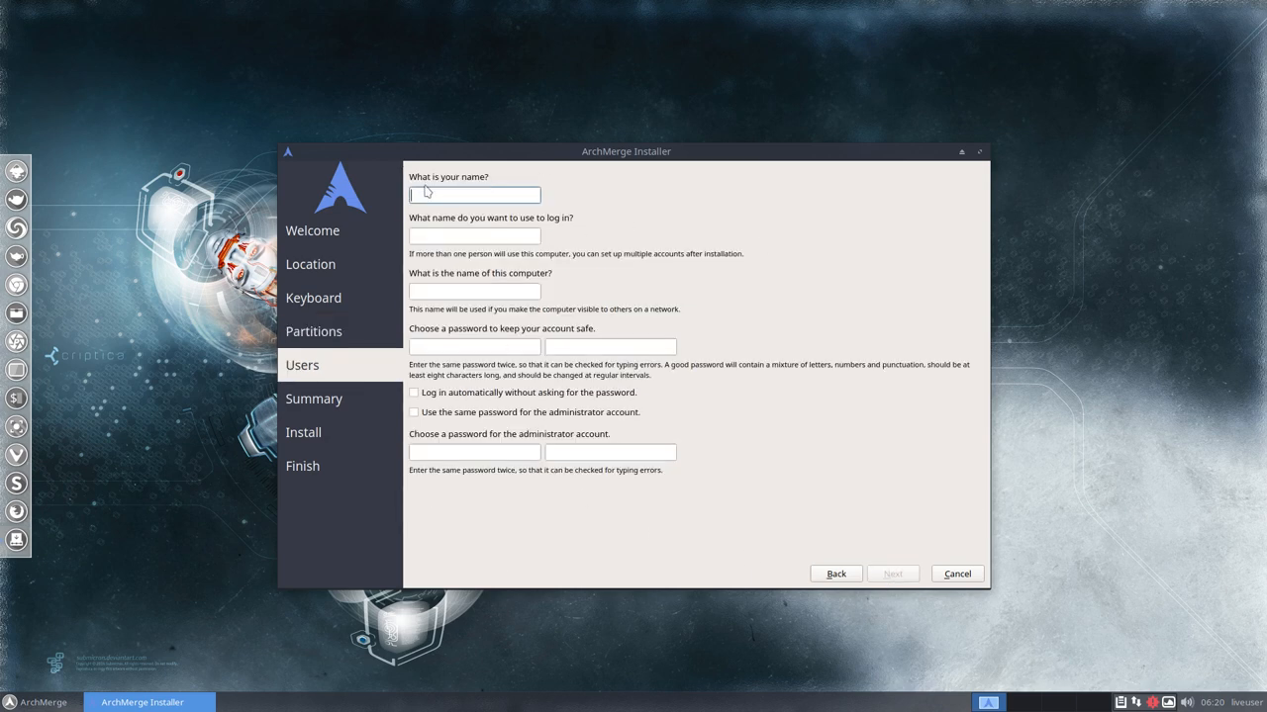
Enter user erik, computer name ArchMerge-6-1-1, and the account password twice
{"action": "left_click", "coordinate": [474, 194]}
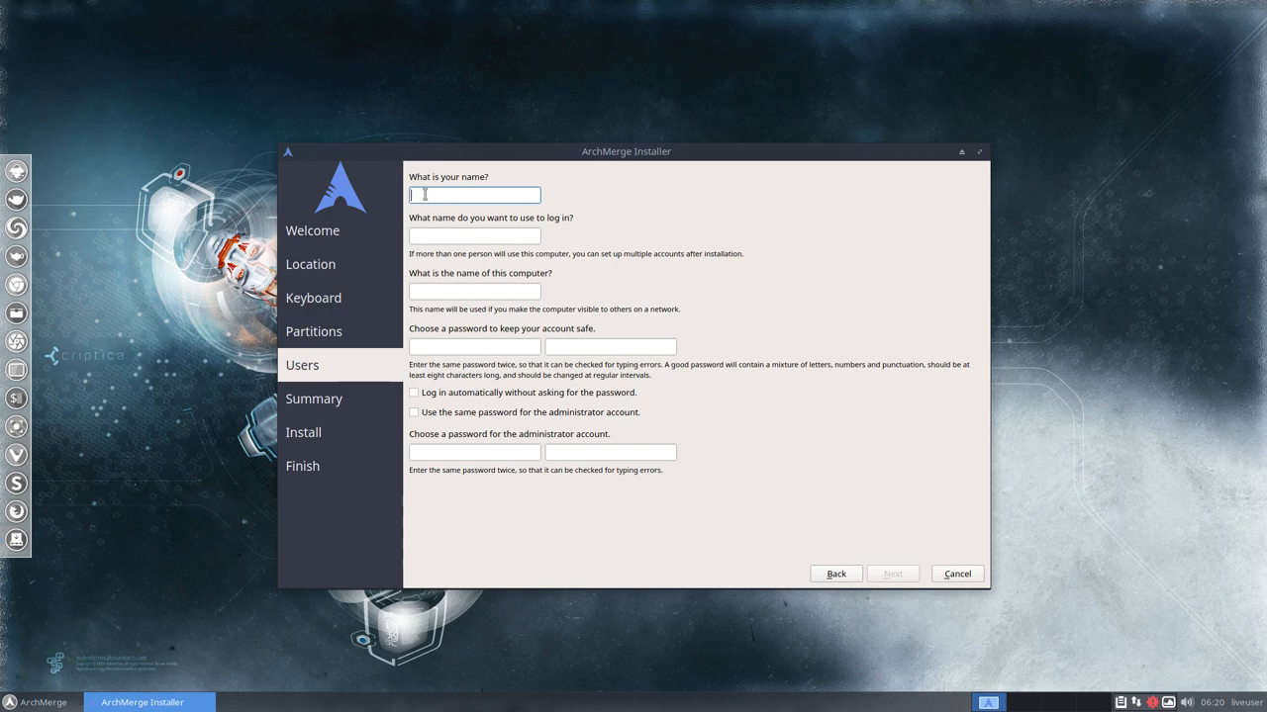
{"action": "type", "text": "erik"}
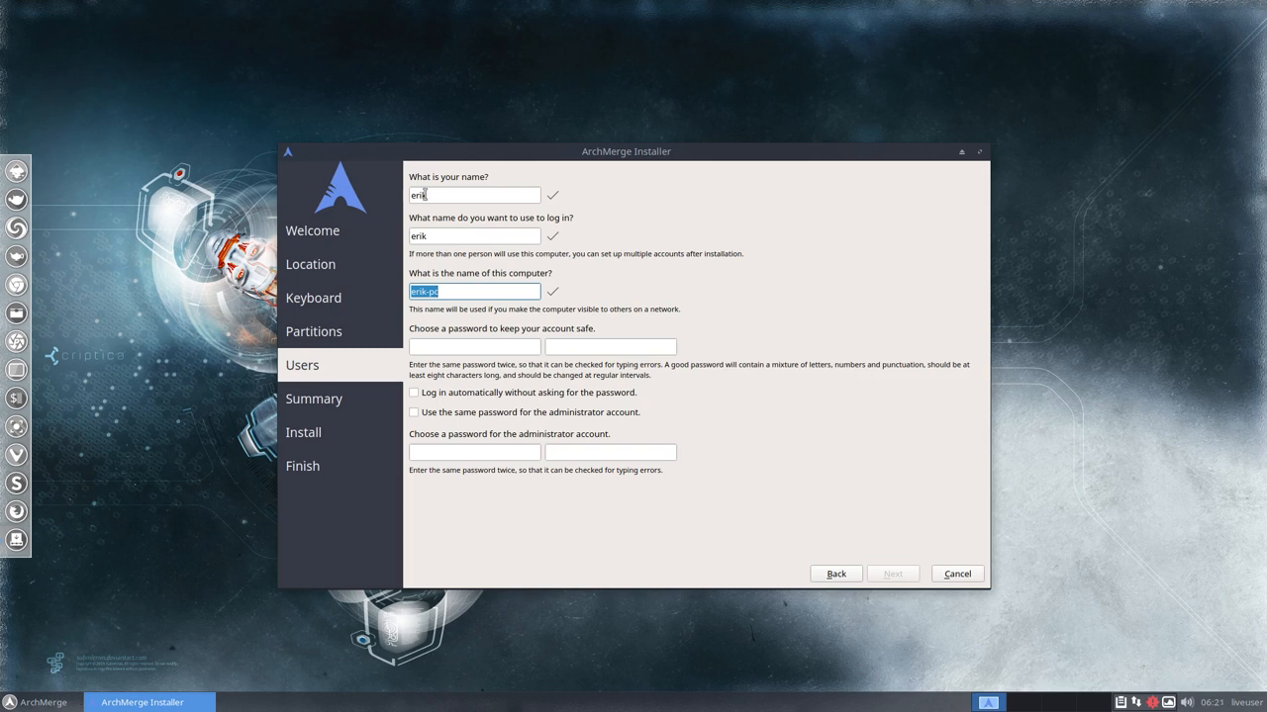
{"action": "type", "text": "ArchMerge-6-1-1"}
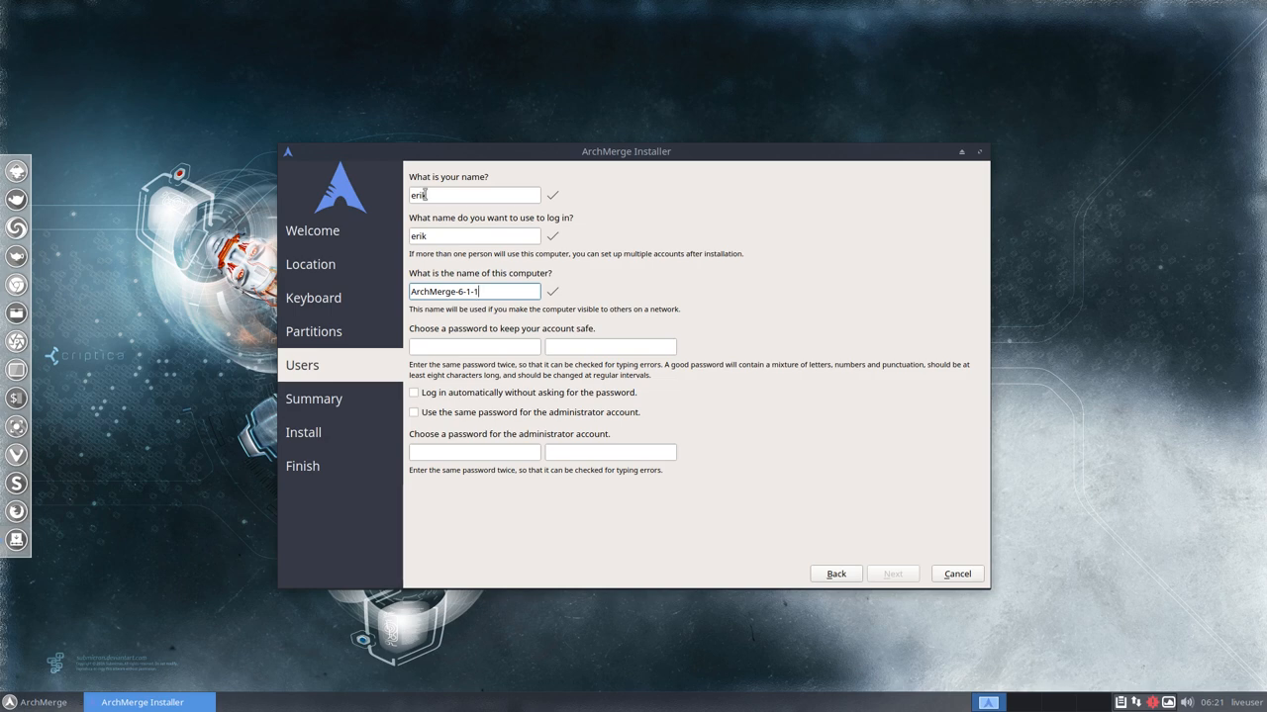
{"action": "left_click", "coordinate": [475, 346]}
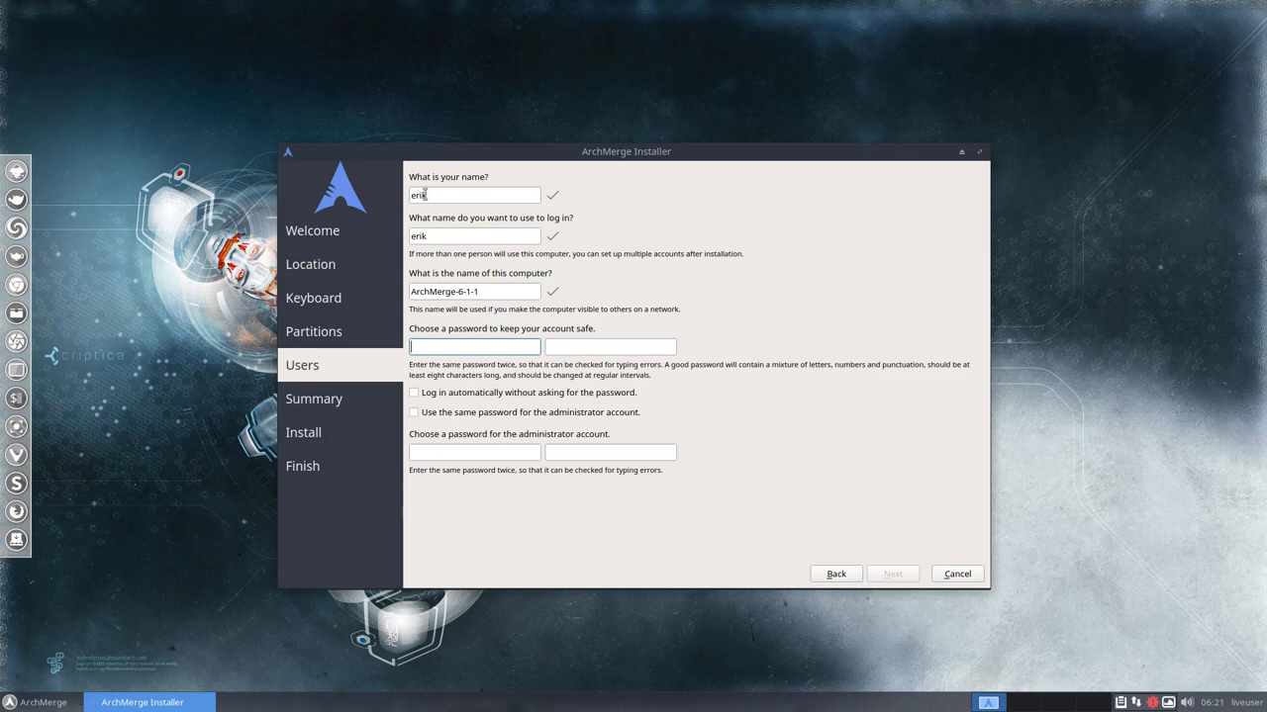
{"action": "type", "text": "••••"}
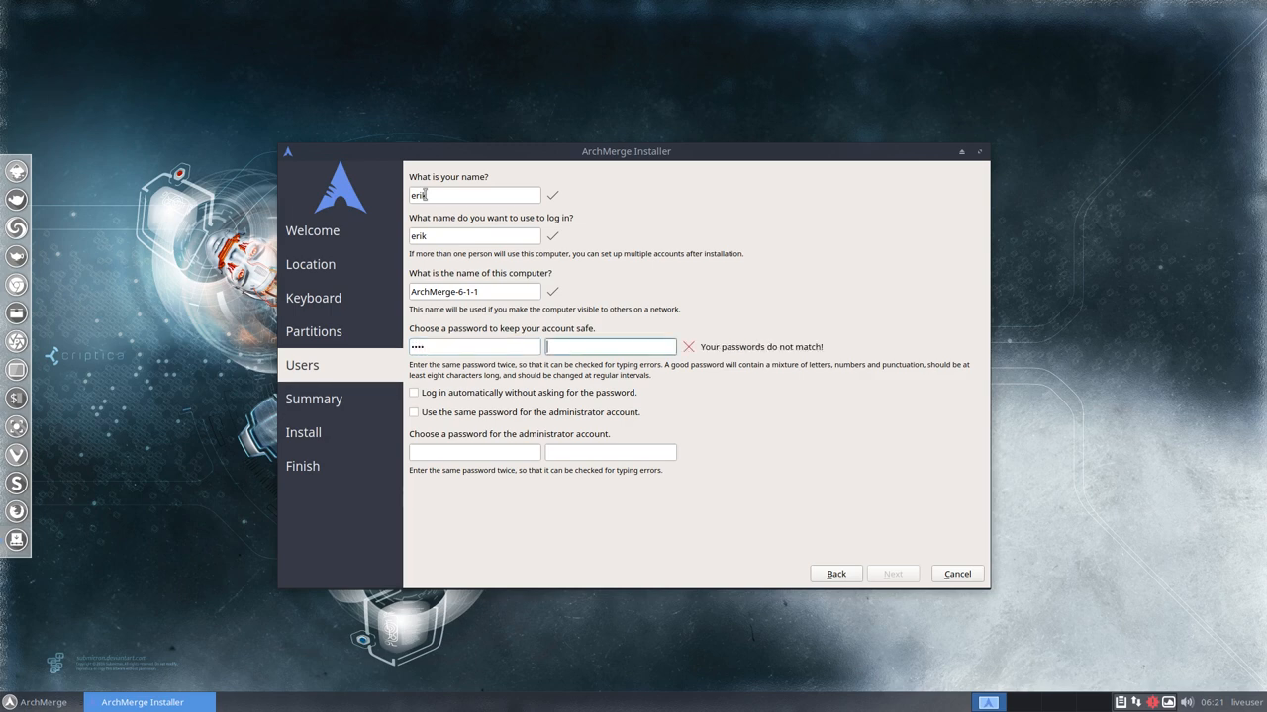
{"action": "type", "text": "••••"}
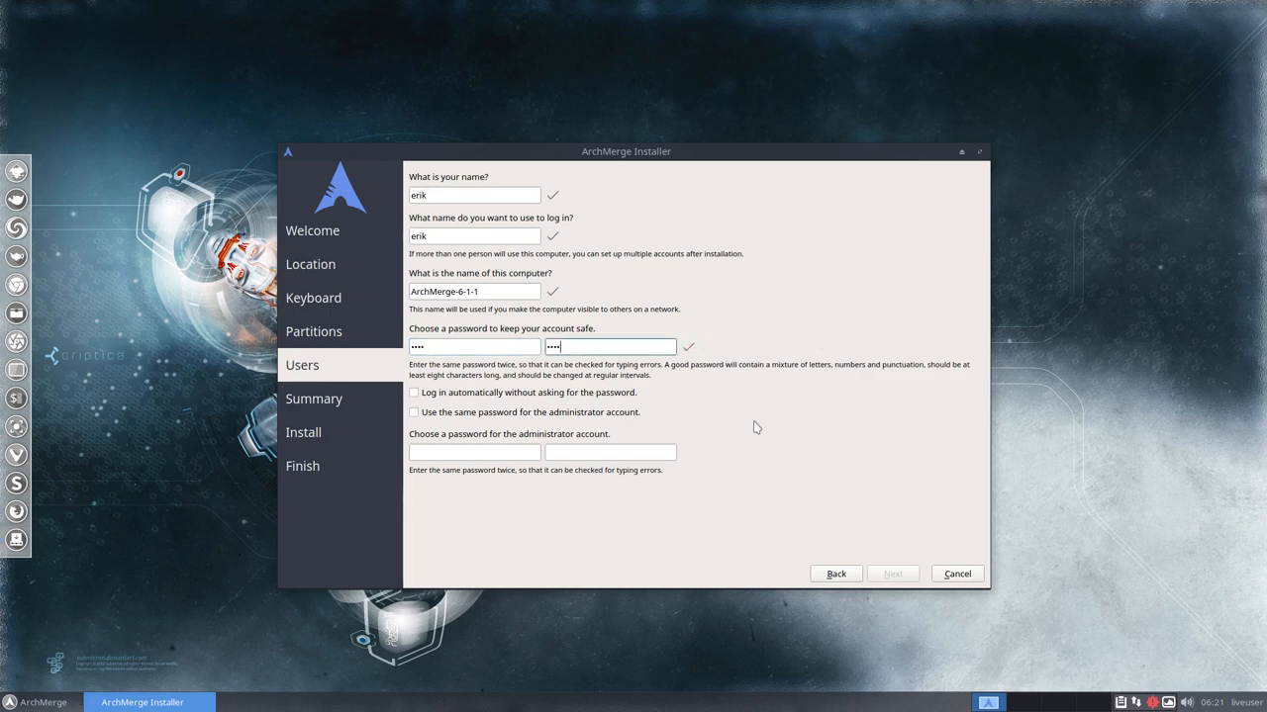
Enable auto-login and reuse the password for administrator, then proceed to Summary
{"action": "left_click", "coordinate": [414, 392]}
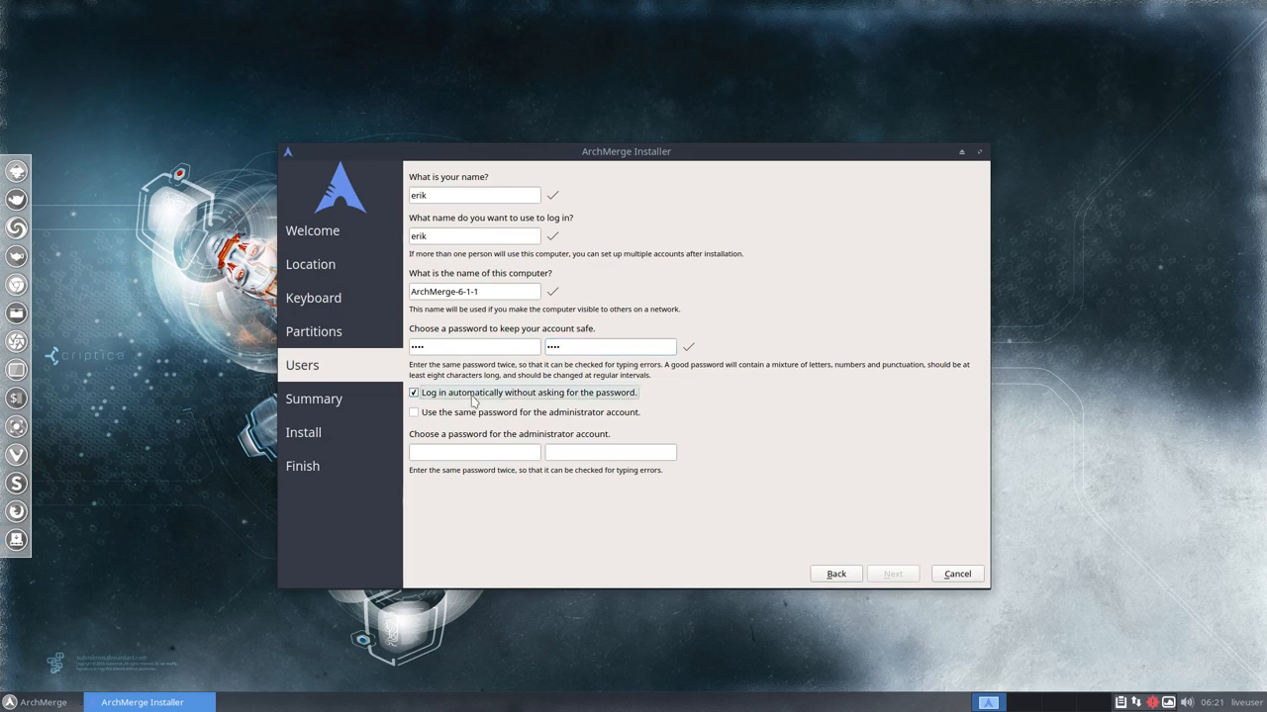
{"action": "left_click", "coordinate": [38, 702]}
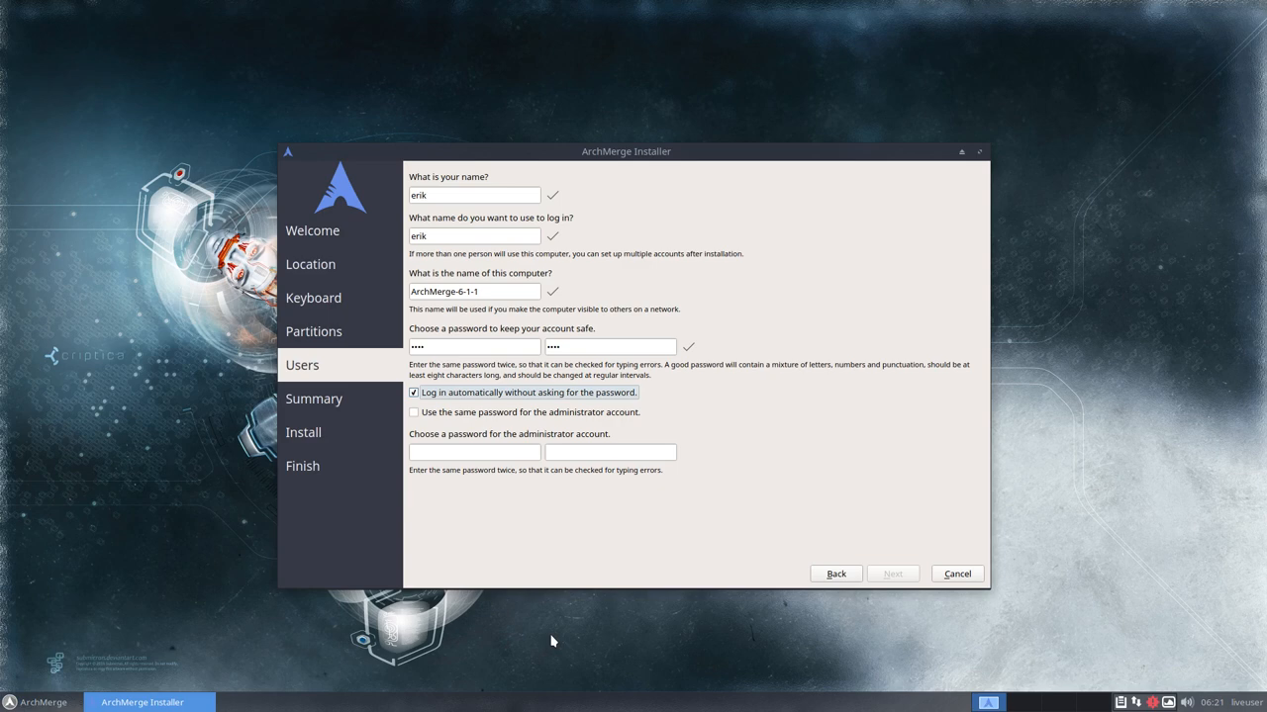
{"action": "left_click", "coordinate": [414, 393]}
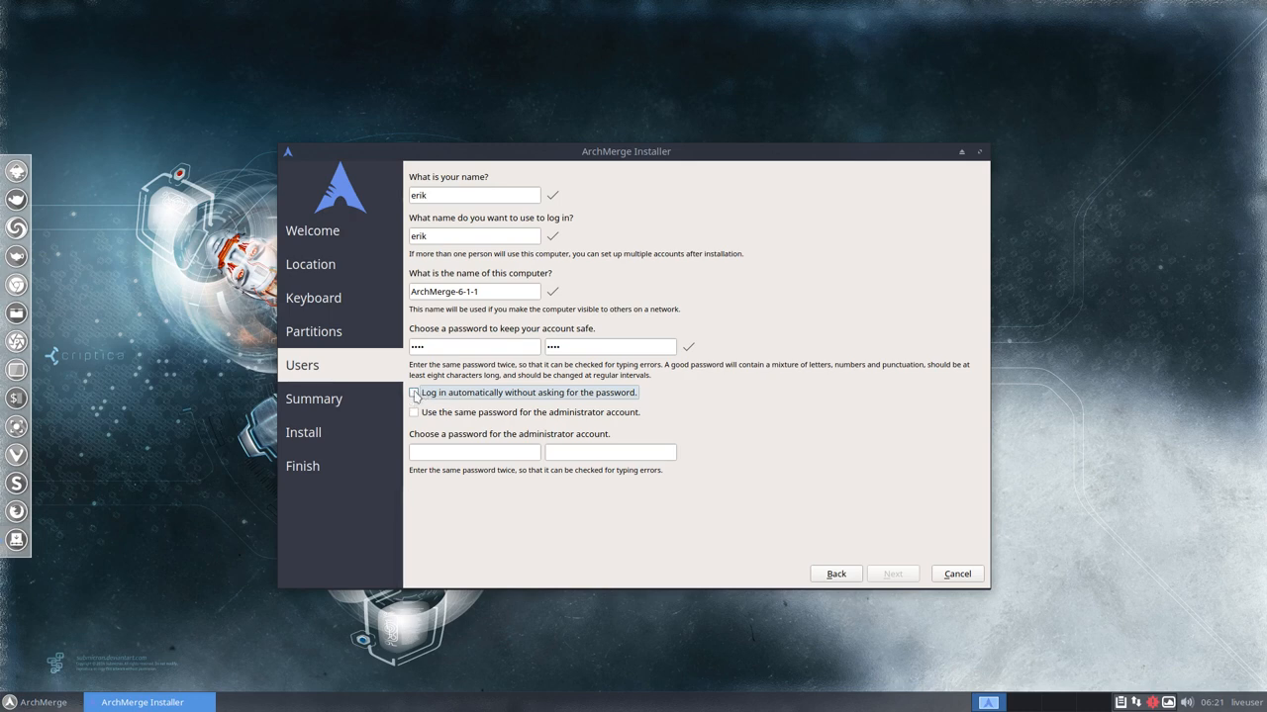
{"action": "left_click", "coordinate": [413, 393]}
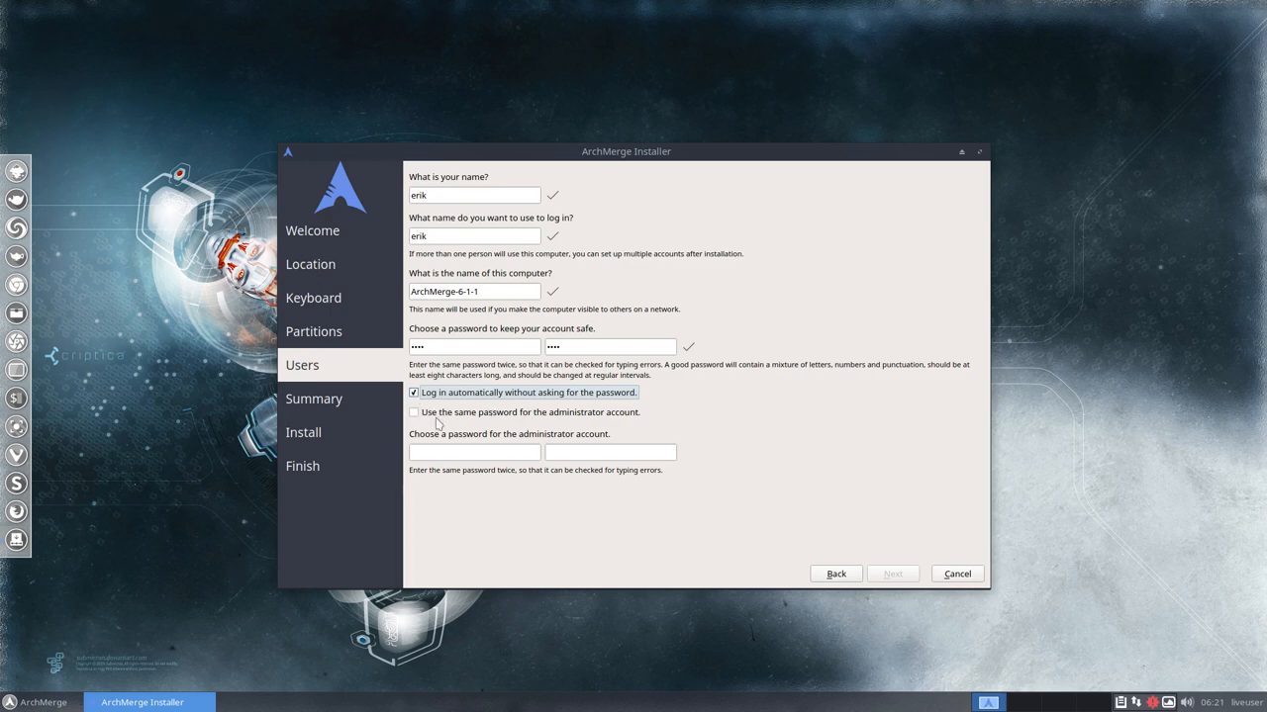
{"action": "mouse_move", "coordinate": [564, 427]}
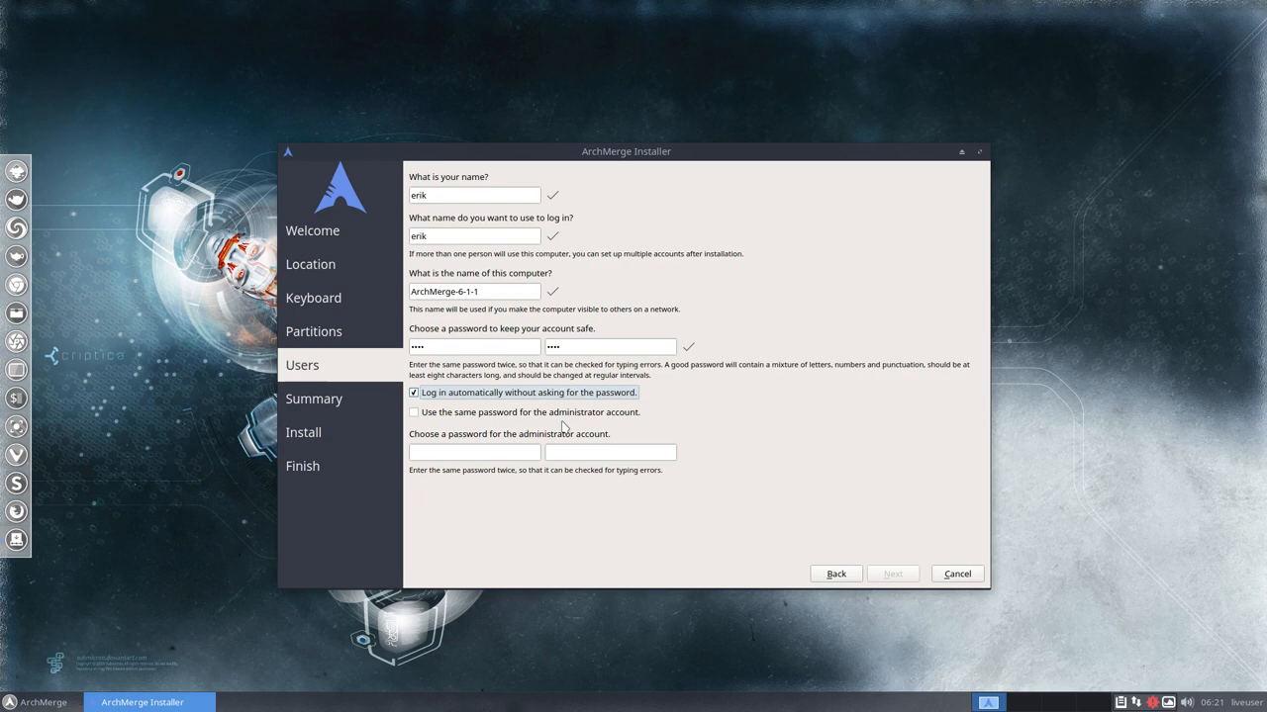
{"action": "left_click", "coordinate": [414, 411]}
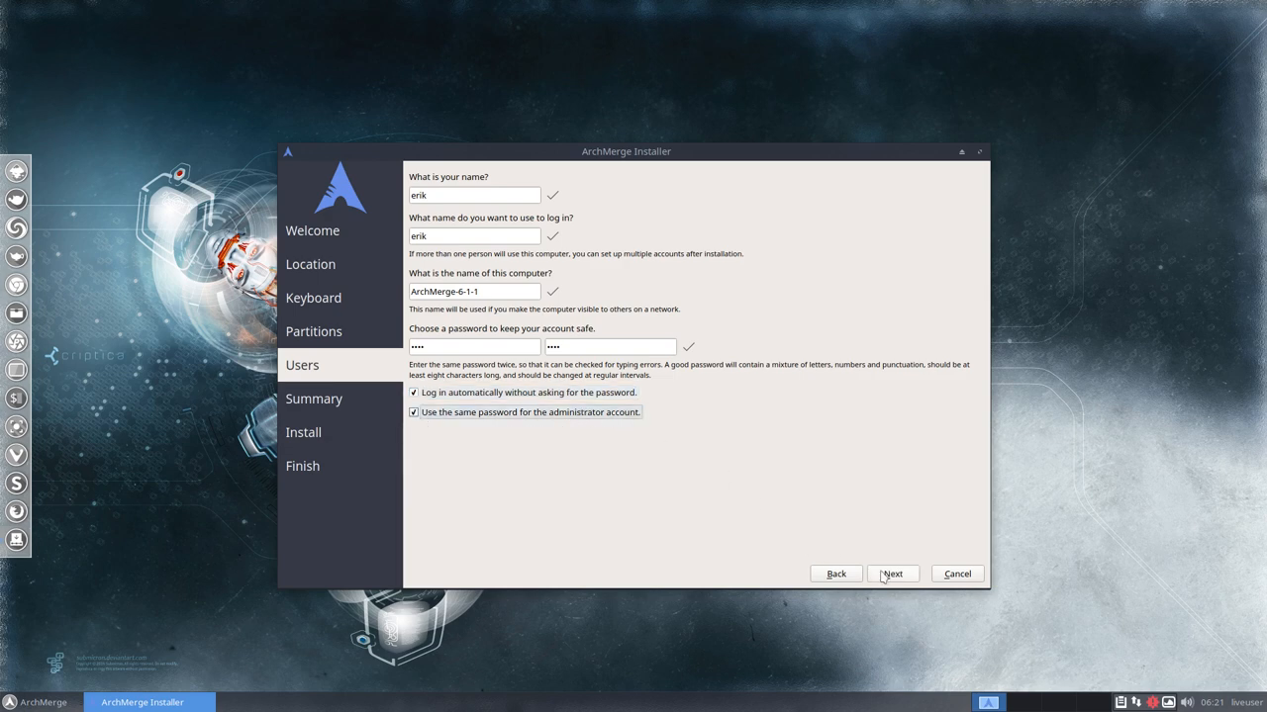
{"action": "left_click", "coordinate": [892, 574]}
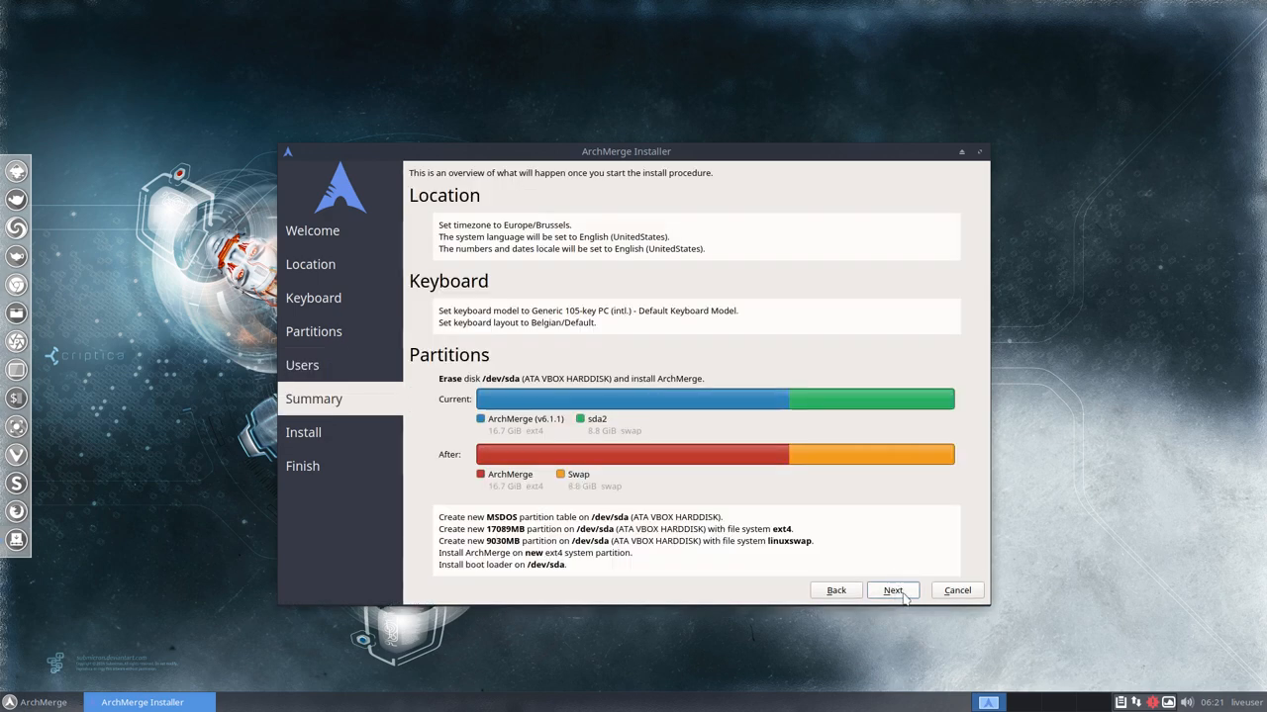
Start the ArchMerge installation from the Summary page
{"action": "left_click", "coordinate": [891, 590]}
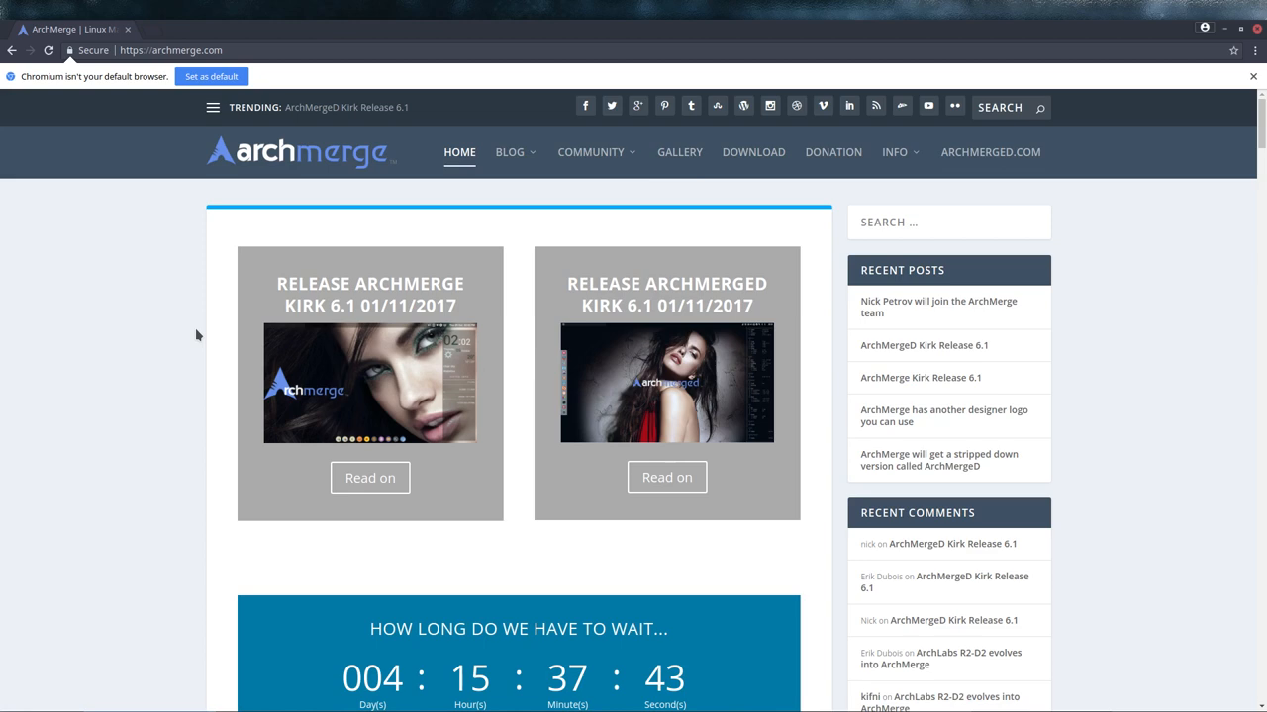
{"action": "scroll", "scroll_direction": "down", "scroll_amount": 3}
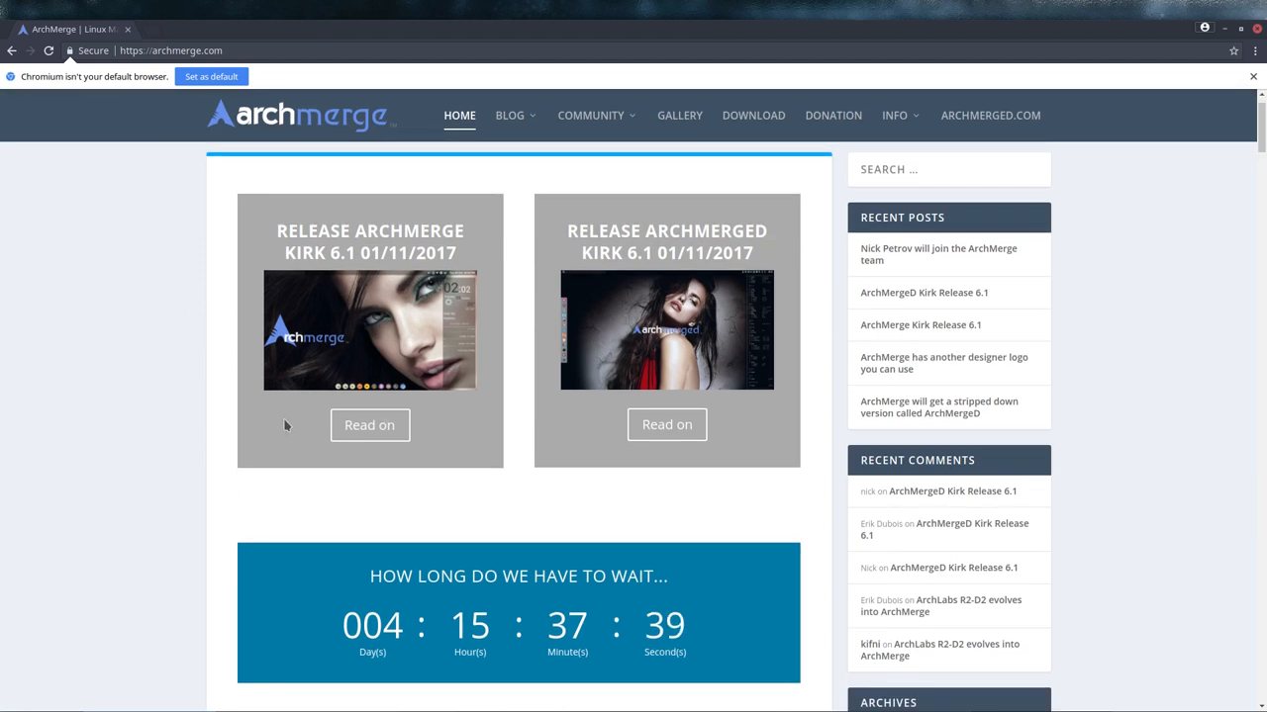
{"action": "scroll", "scroll_direction": "down", "scroll_amount": 3}
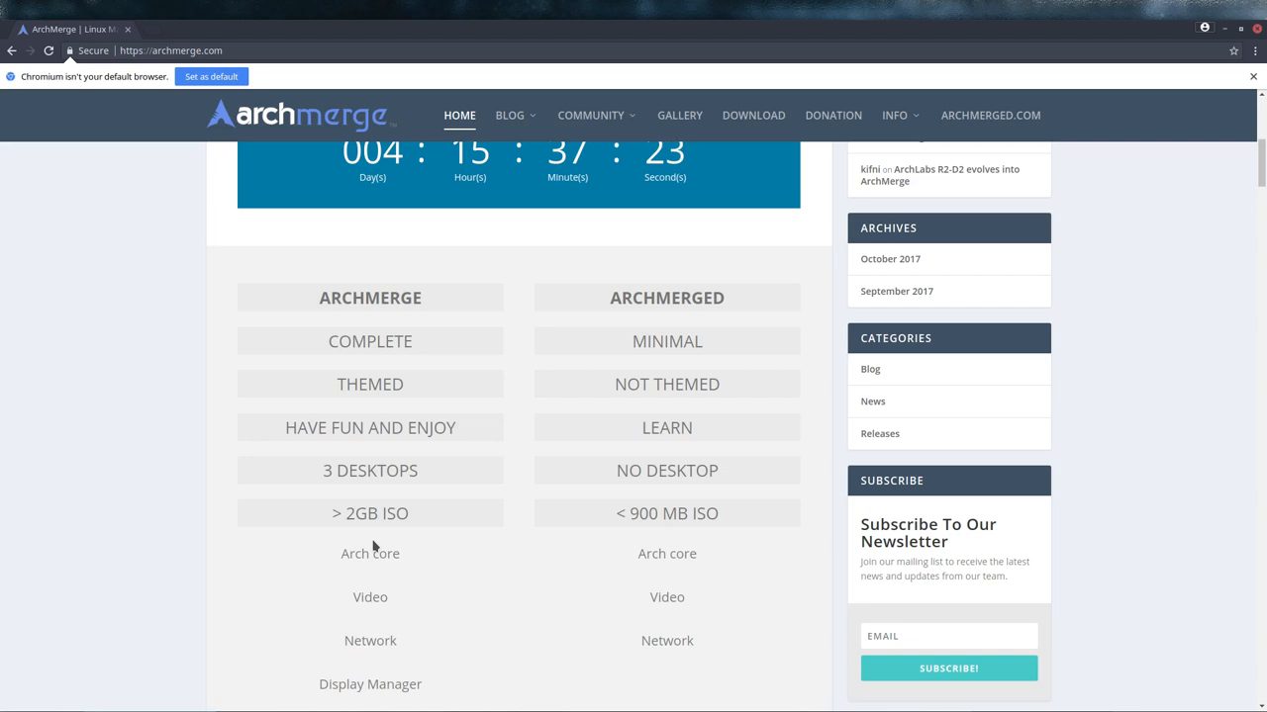
{"action": "mouse_move", "coordinate": [688, 292]}
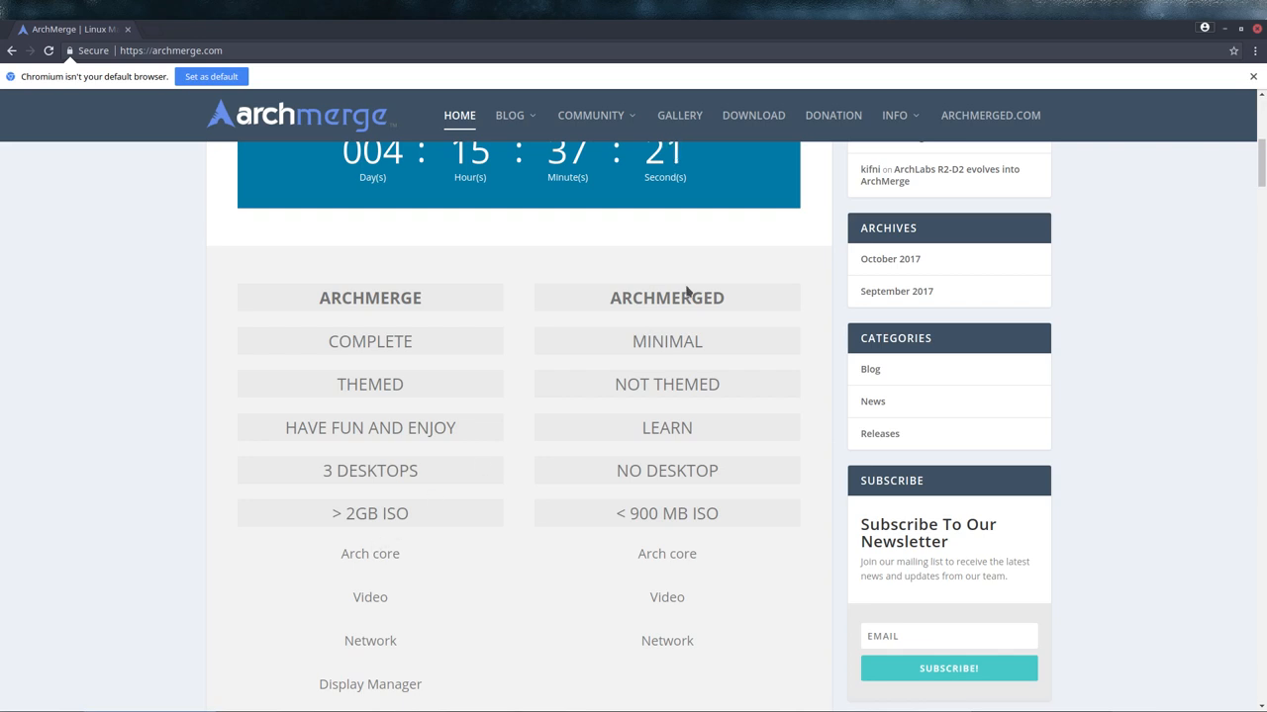
{"action": "mouse_move", "coordinate": [698, 443]}
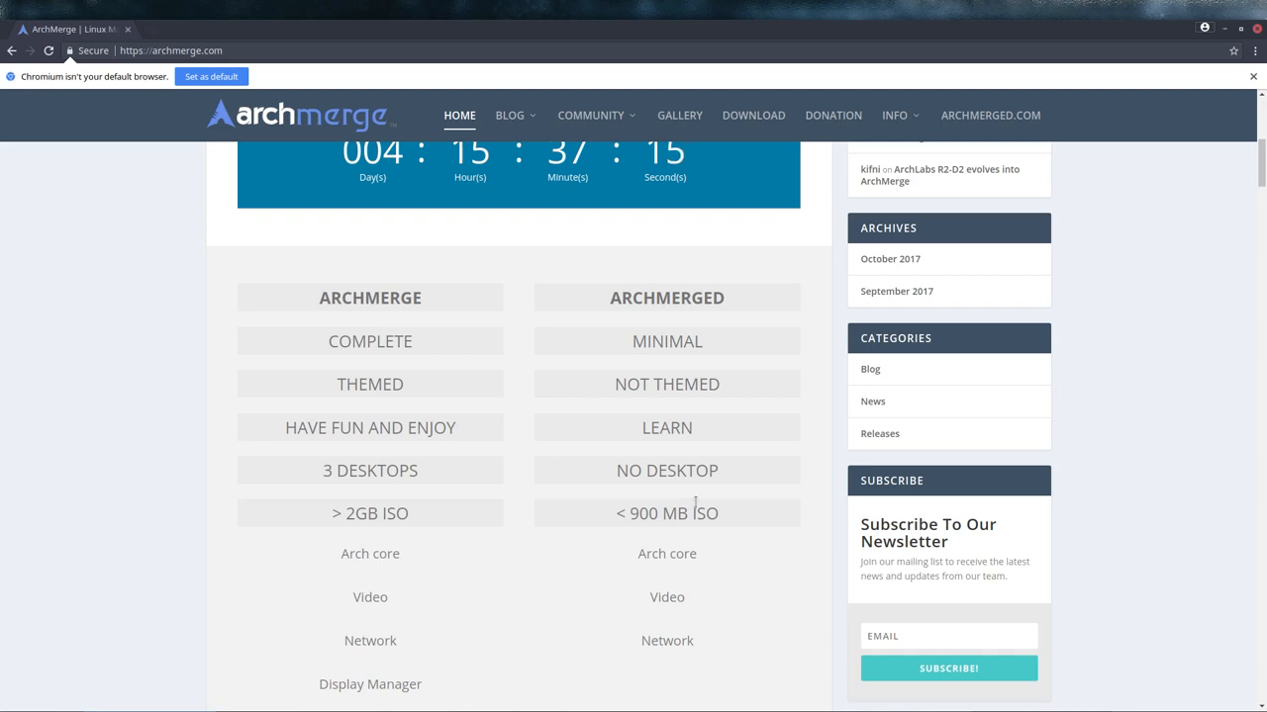
{"action": "scroll", "scroll_direction": "down", "scroll_amount": 3}
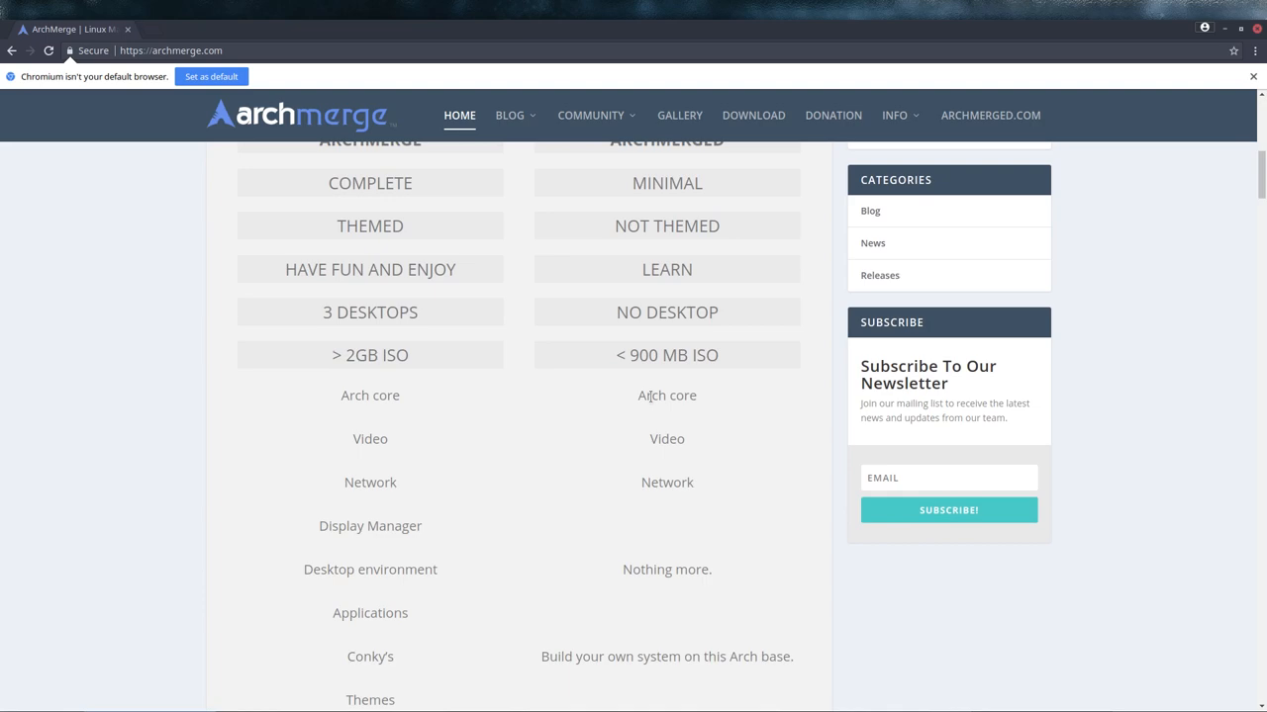
{"action": "scroll", "scroll_direction": "up", "scroll_amount": 3}
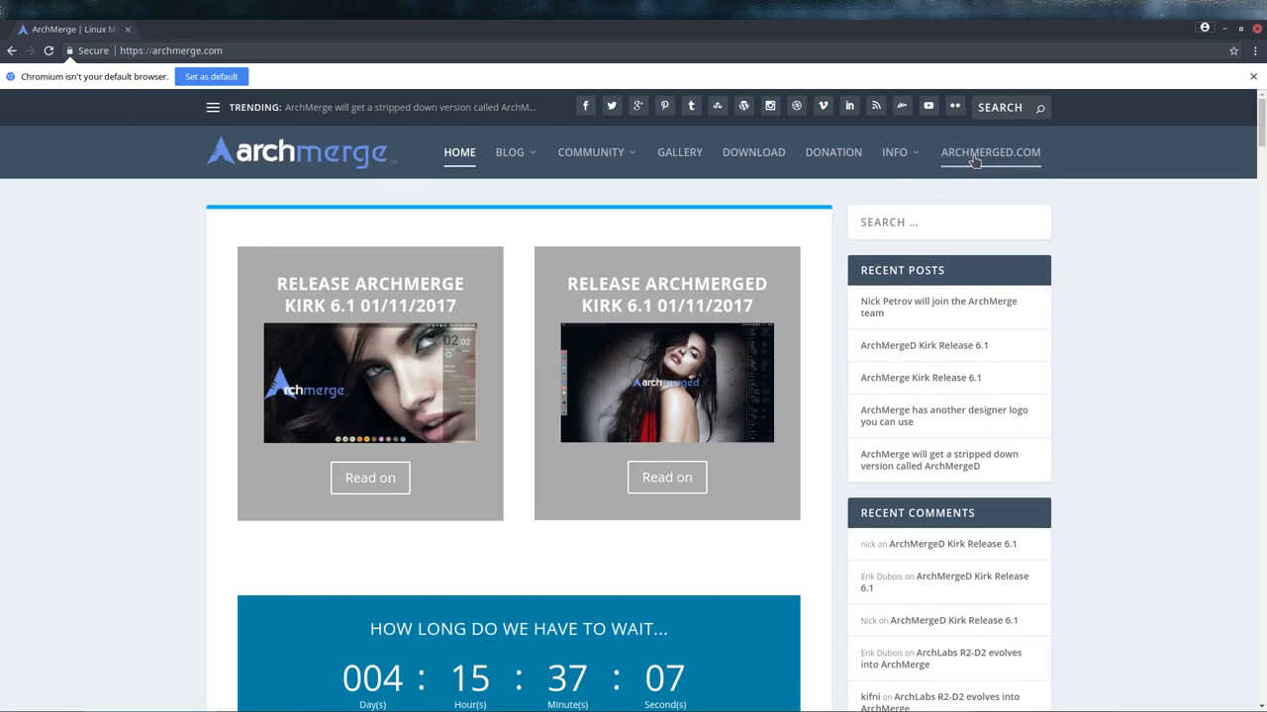
{"action": "left_click", "coordinate": [990, 153]}
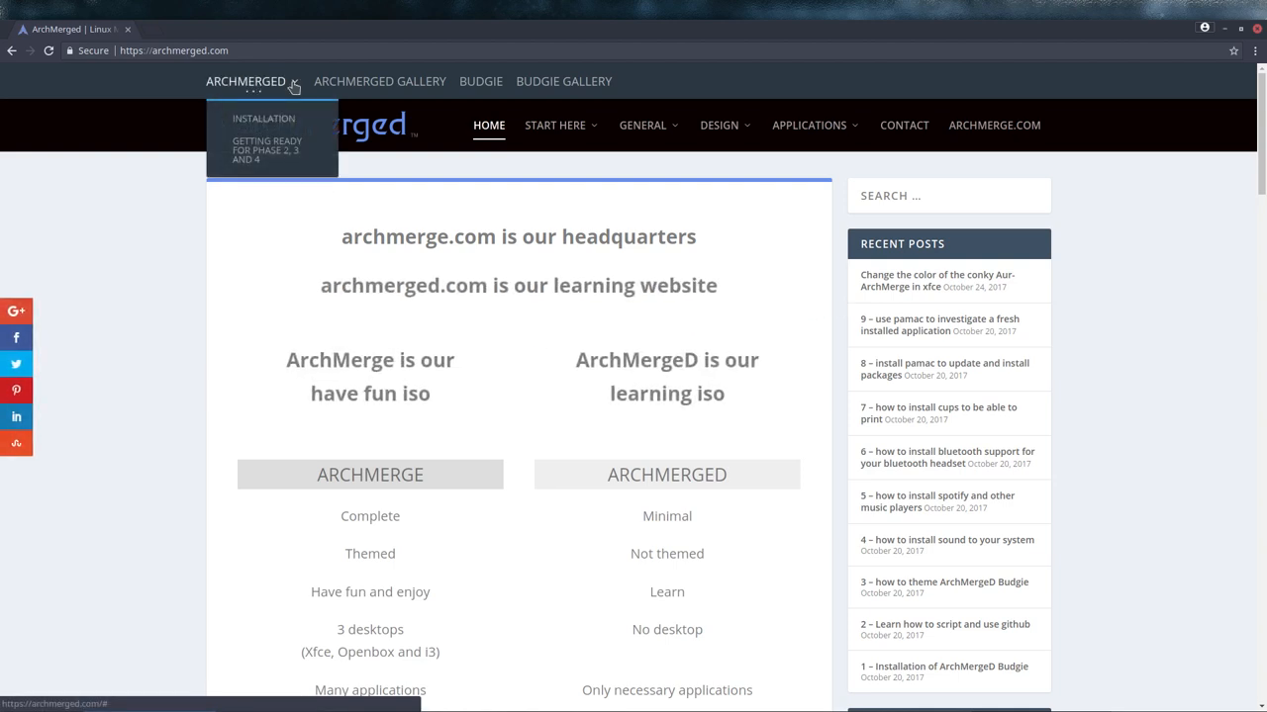
{"action": "left_click", "coordinate": [263, 118]}
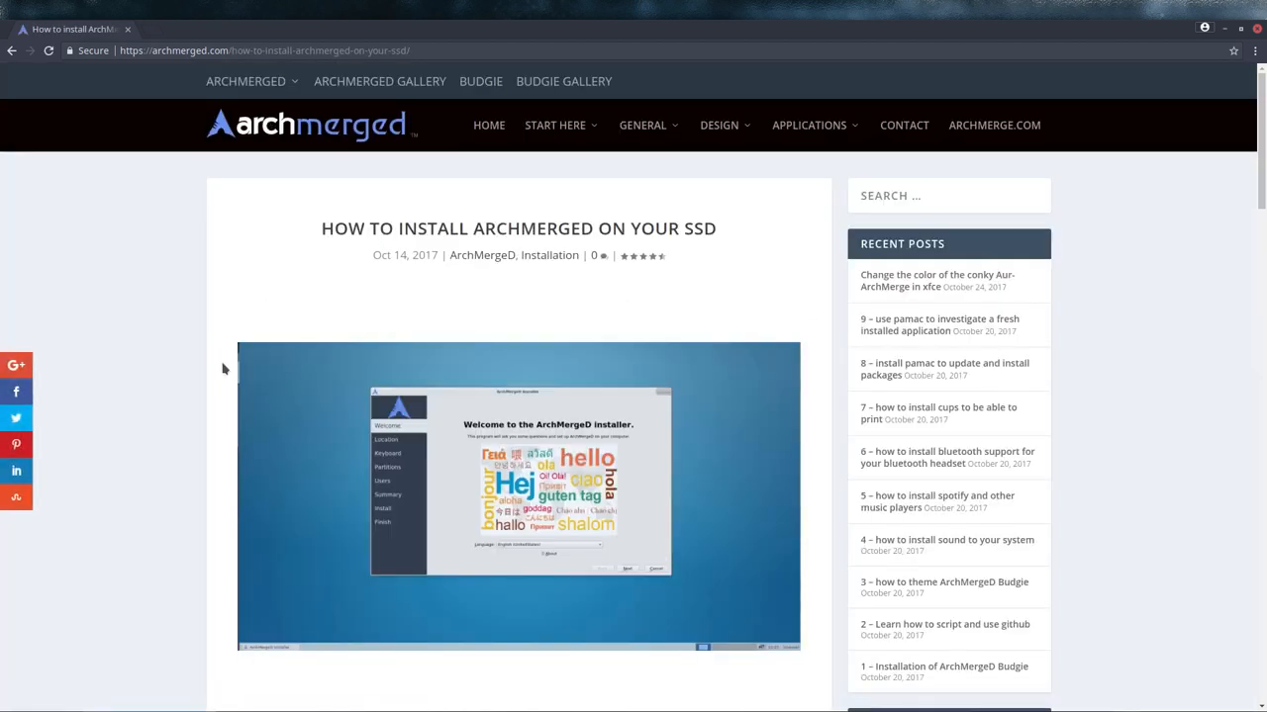
{"action": "scroll", "scroll_direction": "down", "scroll_amount": 3}
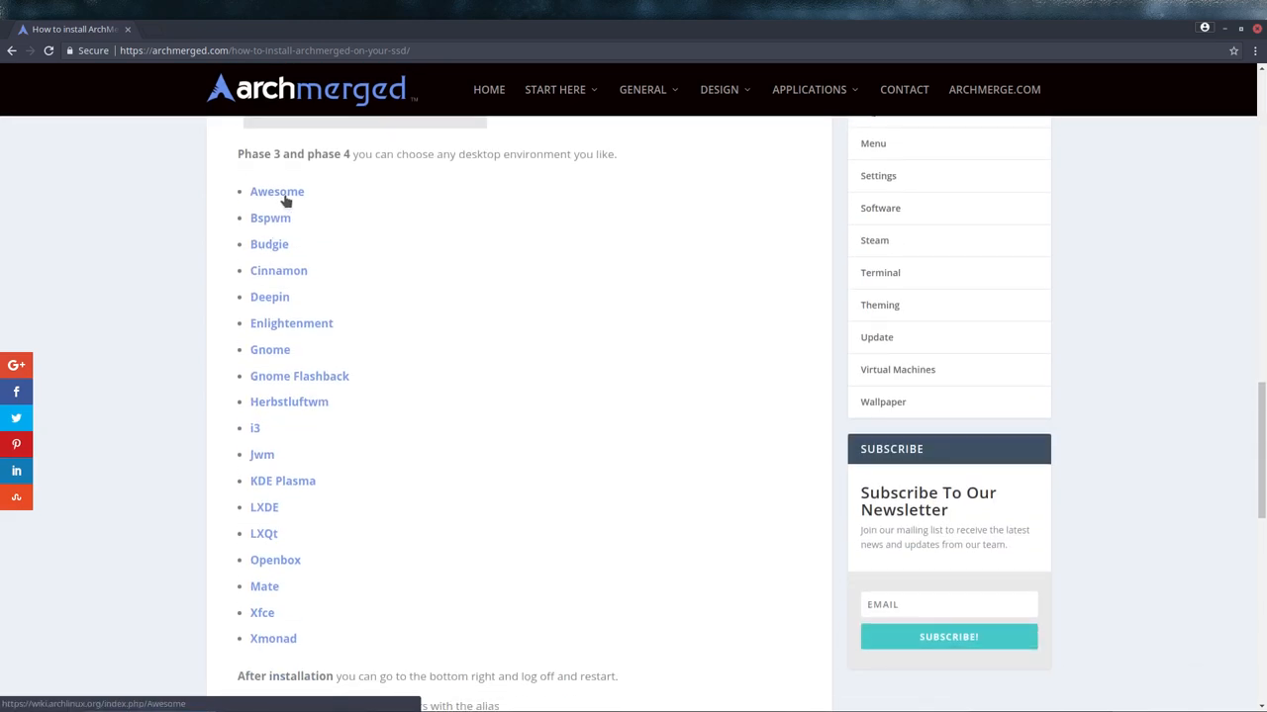
{"action": "mouse_move", "coordinate": [270, 218]}
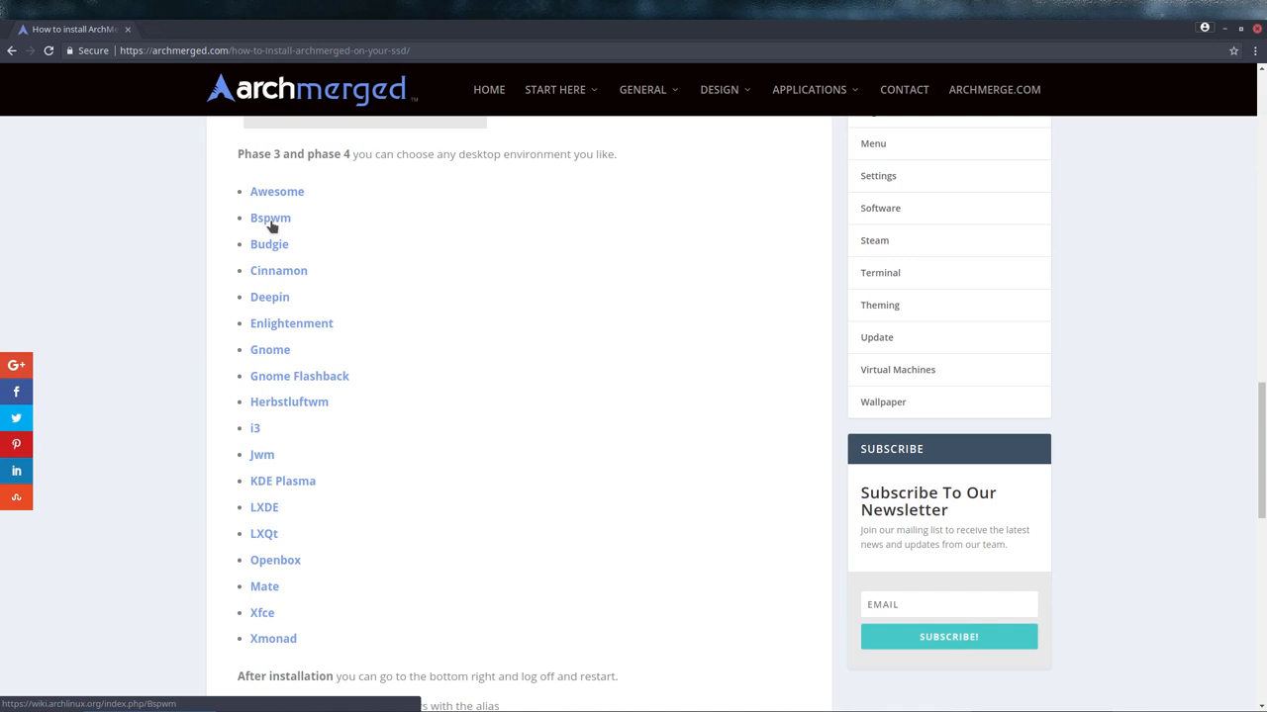
{"action": "mouse_move", "coordinate": [264, 533]}
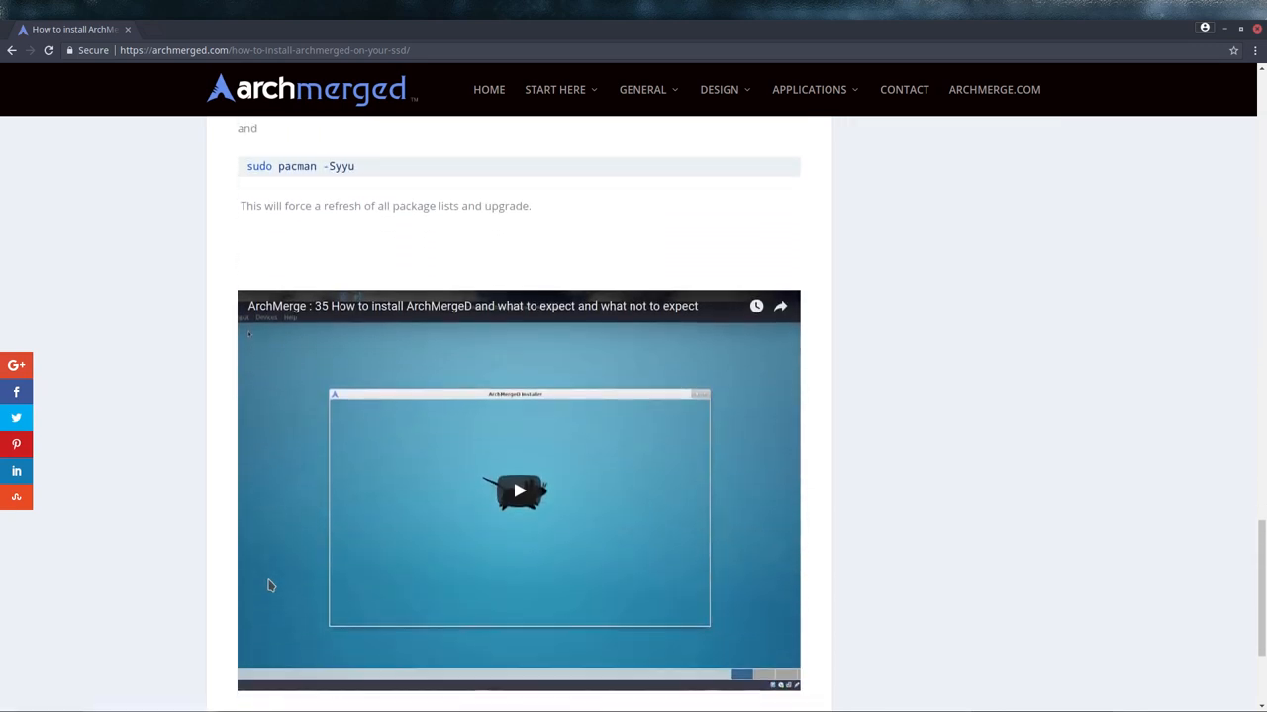
{"action": "mouse_move", "coordinate": [126, 479]}
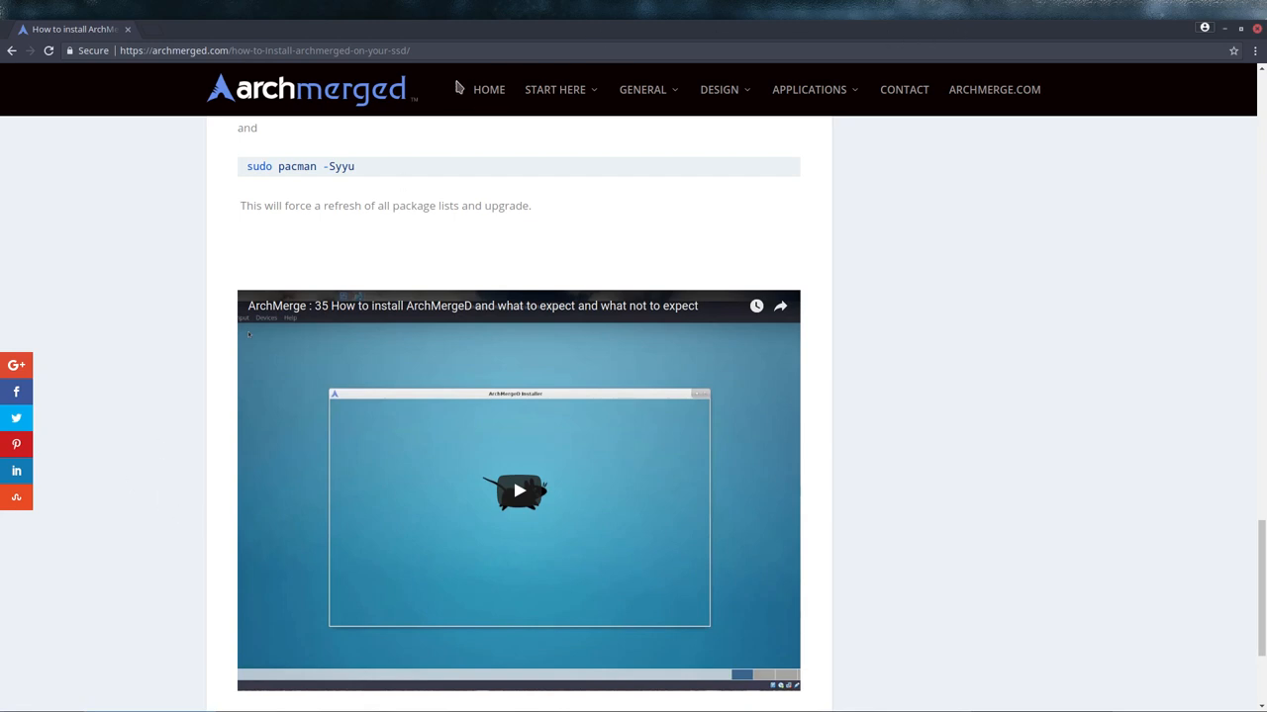
{"action": "left_click", "coordinate": [993, 89]}
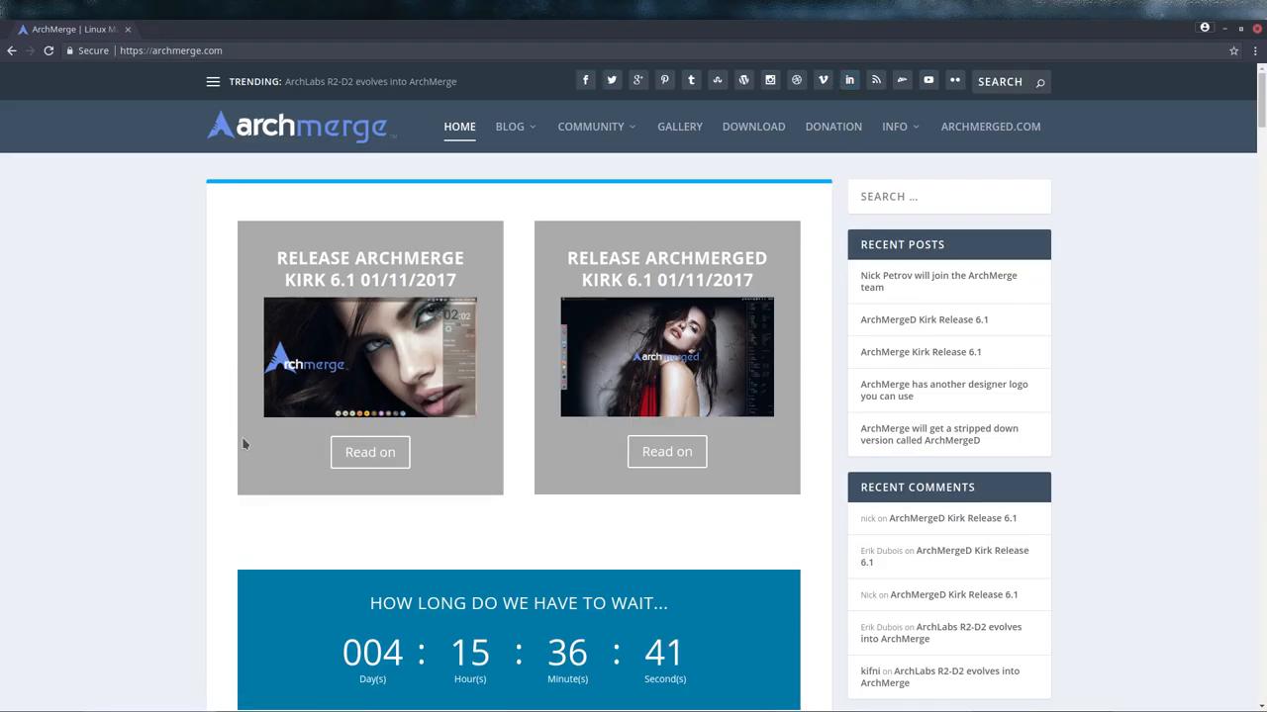
Scroll to the ArchMerge versus ArchMerged comparison and open the archmerged.com link menu
{"action": "scroll", "scroll_direction": "down", "scroll_amount": 3}
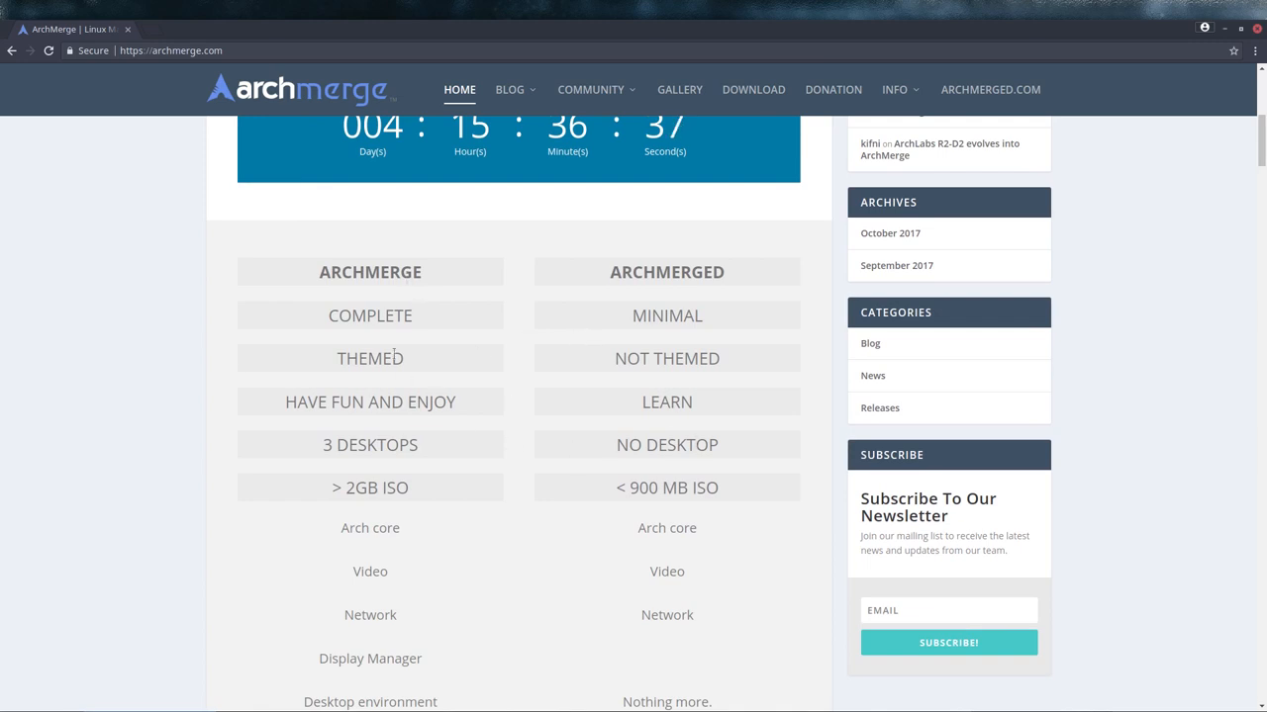
{"action": "scroll", "scroll_direction": "down", "scroll_amount": 3}
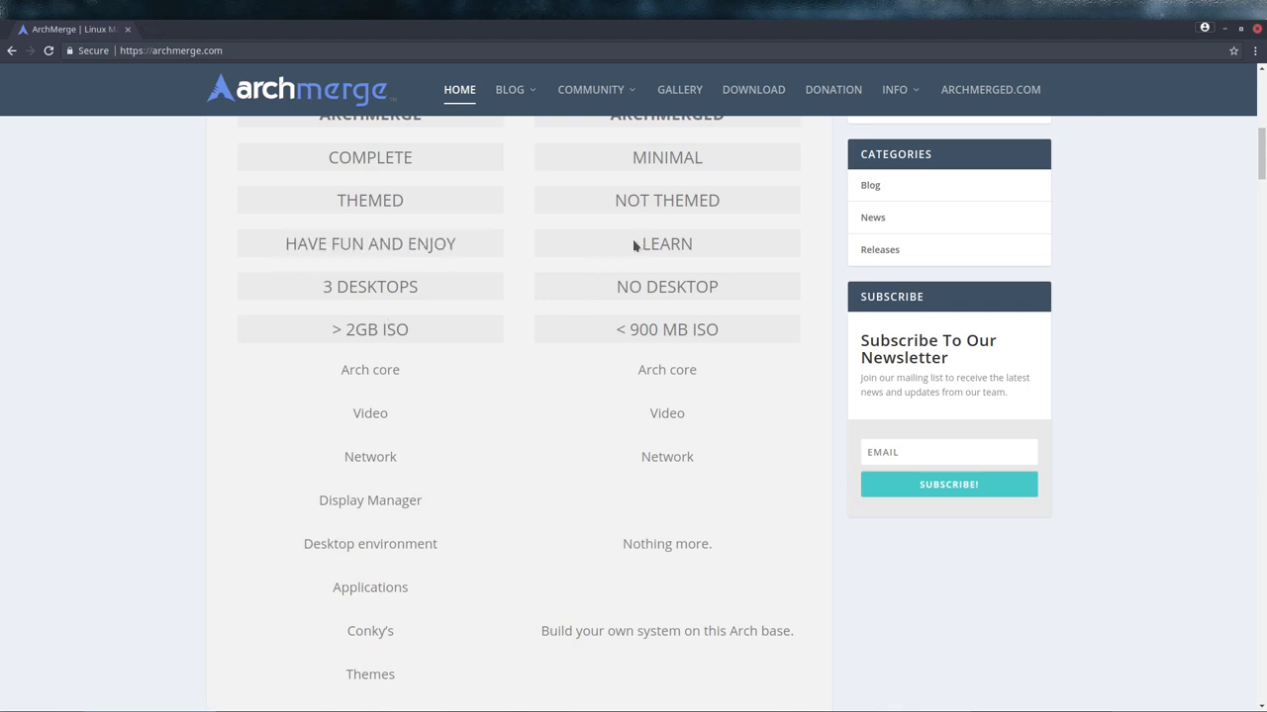
{"action": "double_click", "coordinate": [666, 244]}
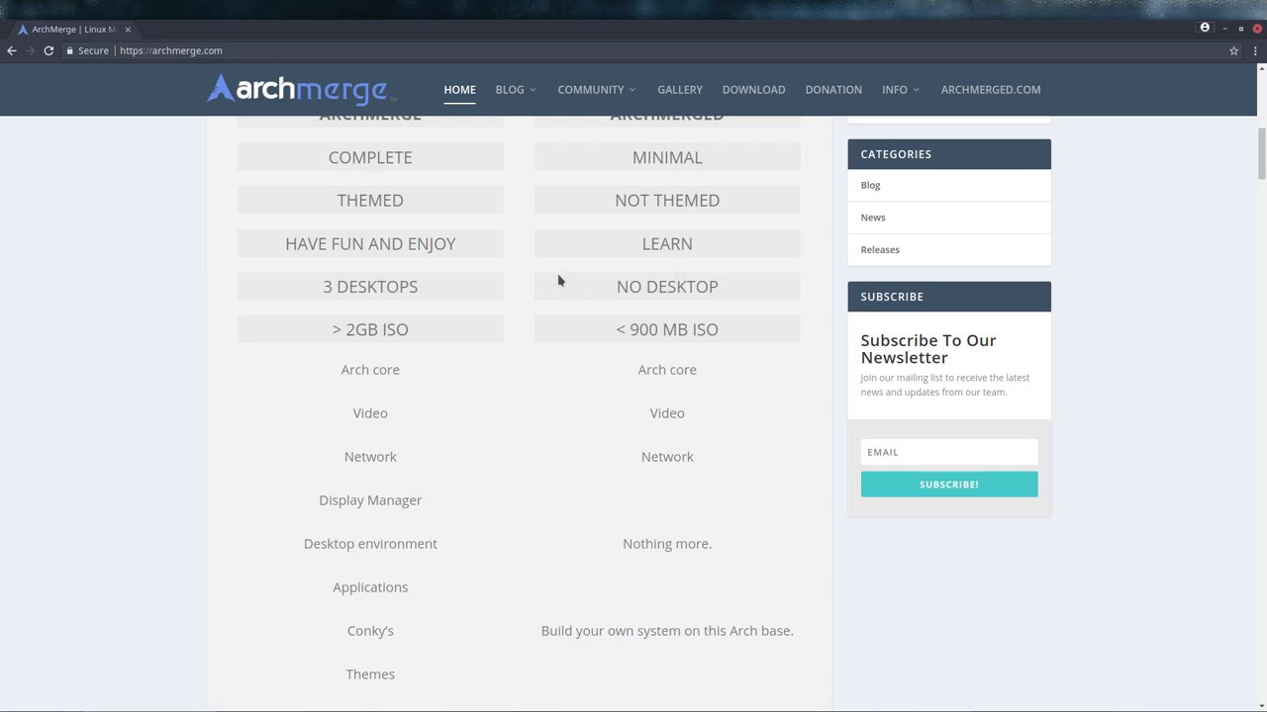
{"action": "right_click", "coordinate": [990, 89]}
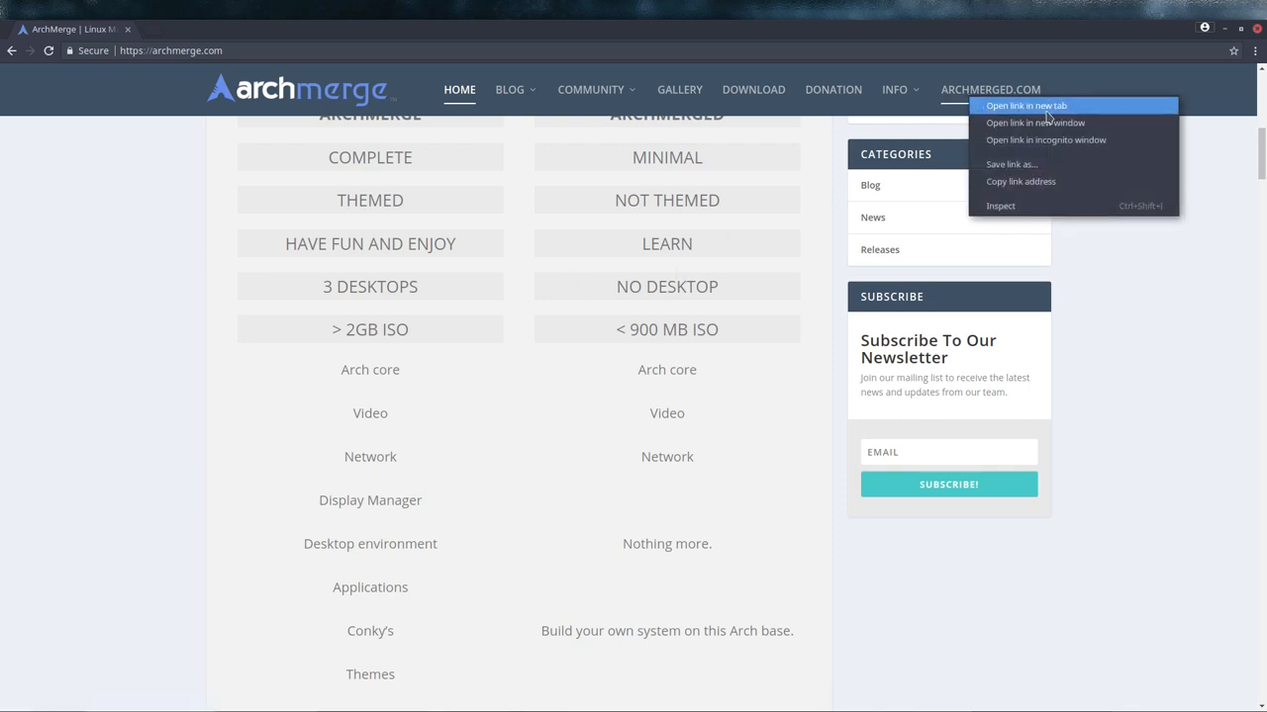
Open archmerged.com in a new tab and browse the Budgie gallery screenshots
{"action": "left_click", "coordinate": [1026, 105]}
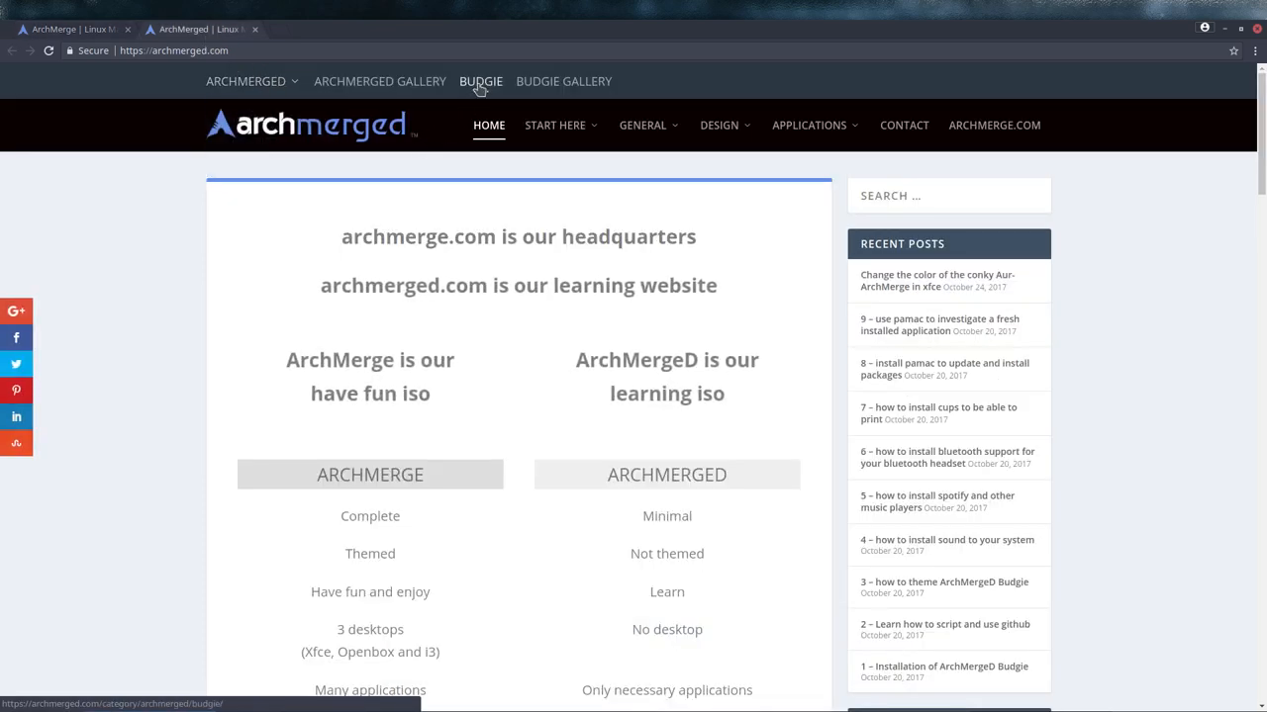
{"action": "left_click", "coordinate": [563, 81]}
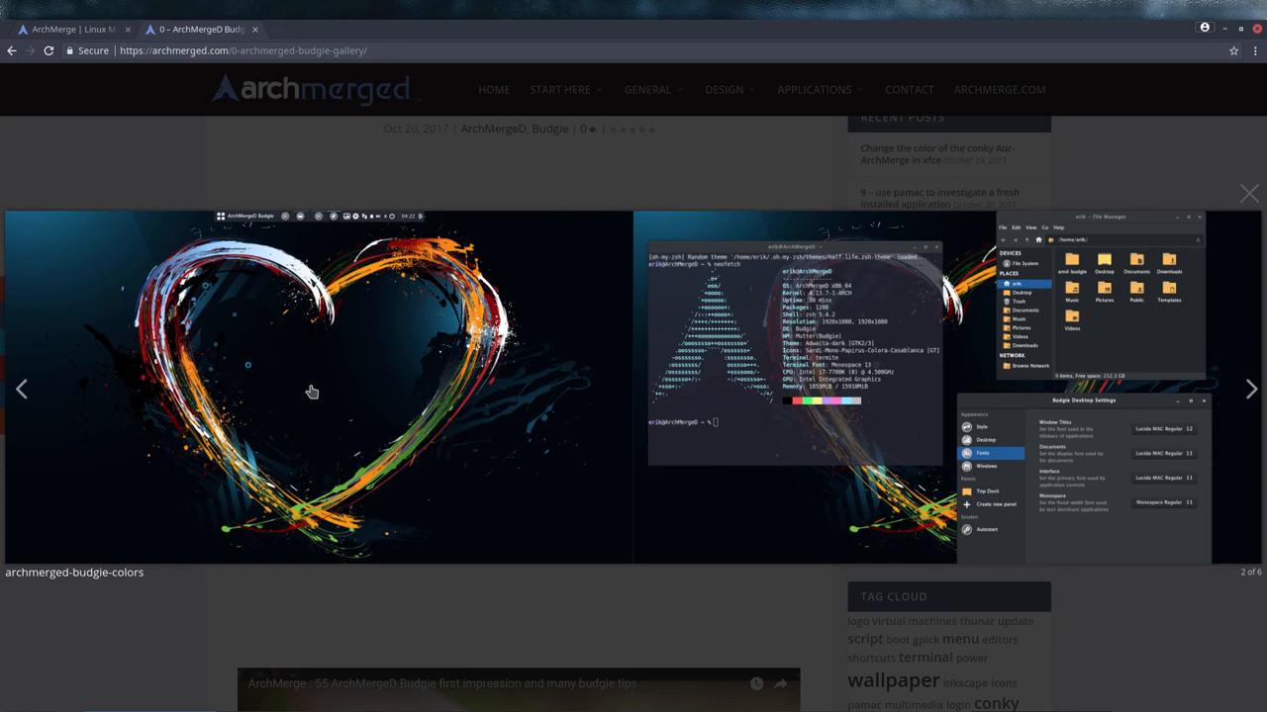
{"action": "left_click", "coordinate": [1250, 388]}
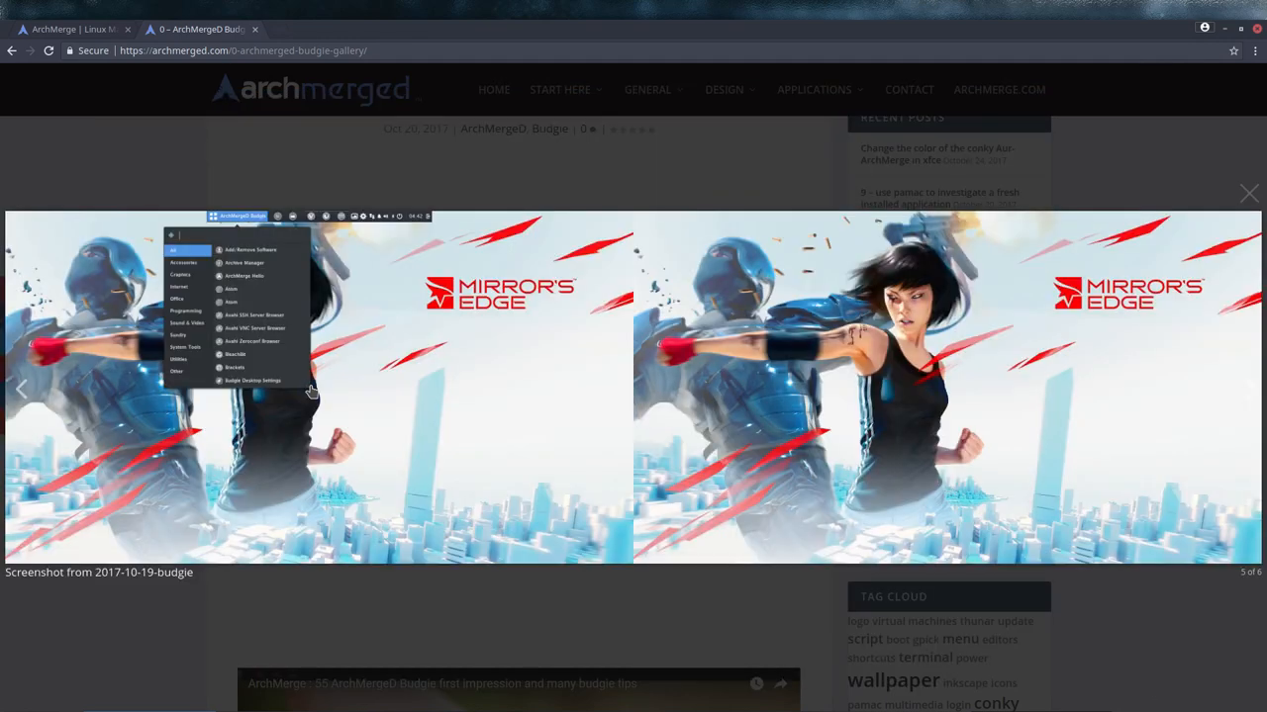
{"action": "left_click", "coordinate": [1250, 388]}
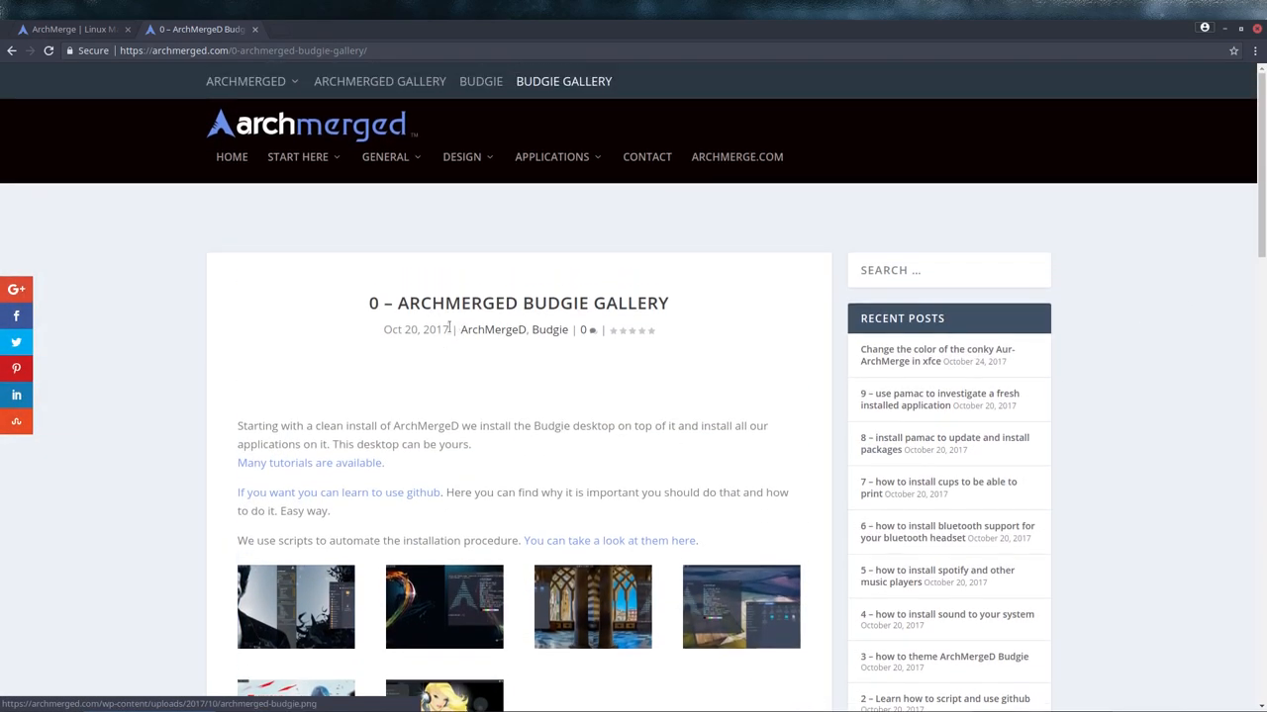
Open the Budgie category page and scroll through its tutorial posts
{"action": "left_click", "coordinate": [481, 81]}
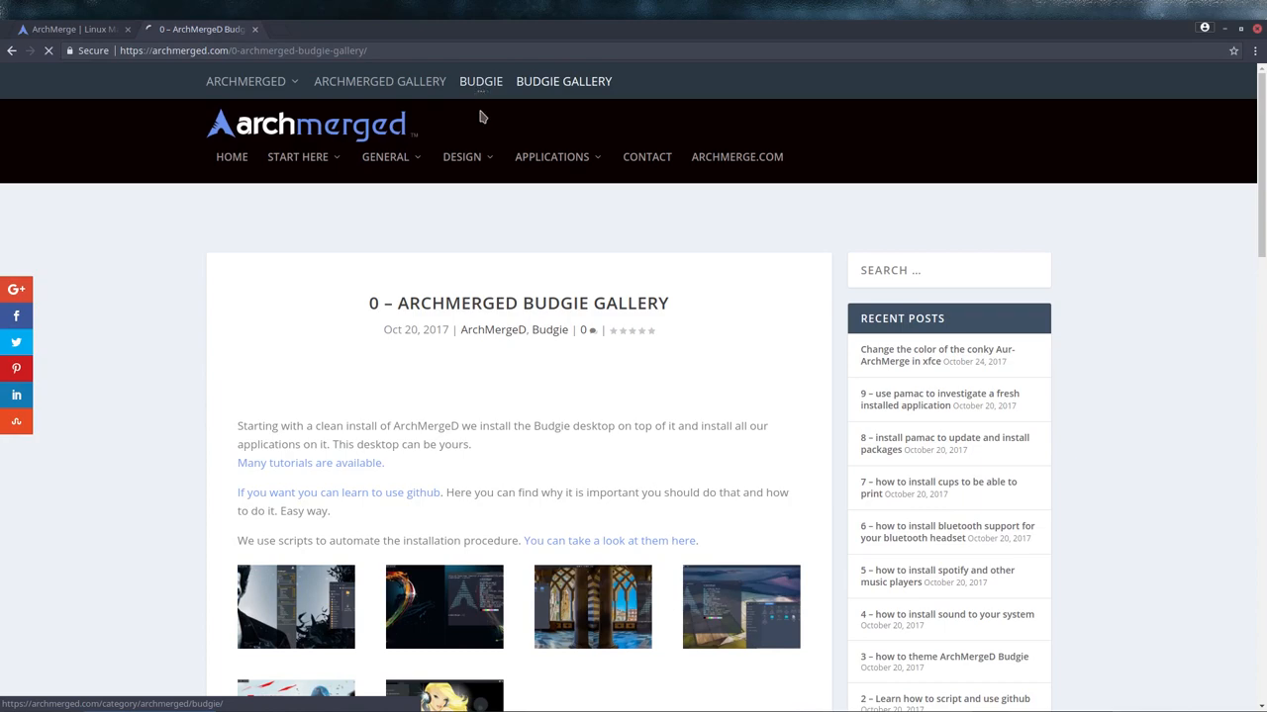
{"action": "left_click", "coordinate": [480, 81]}
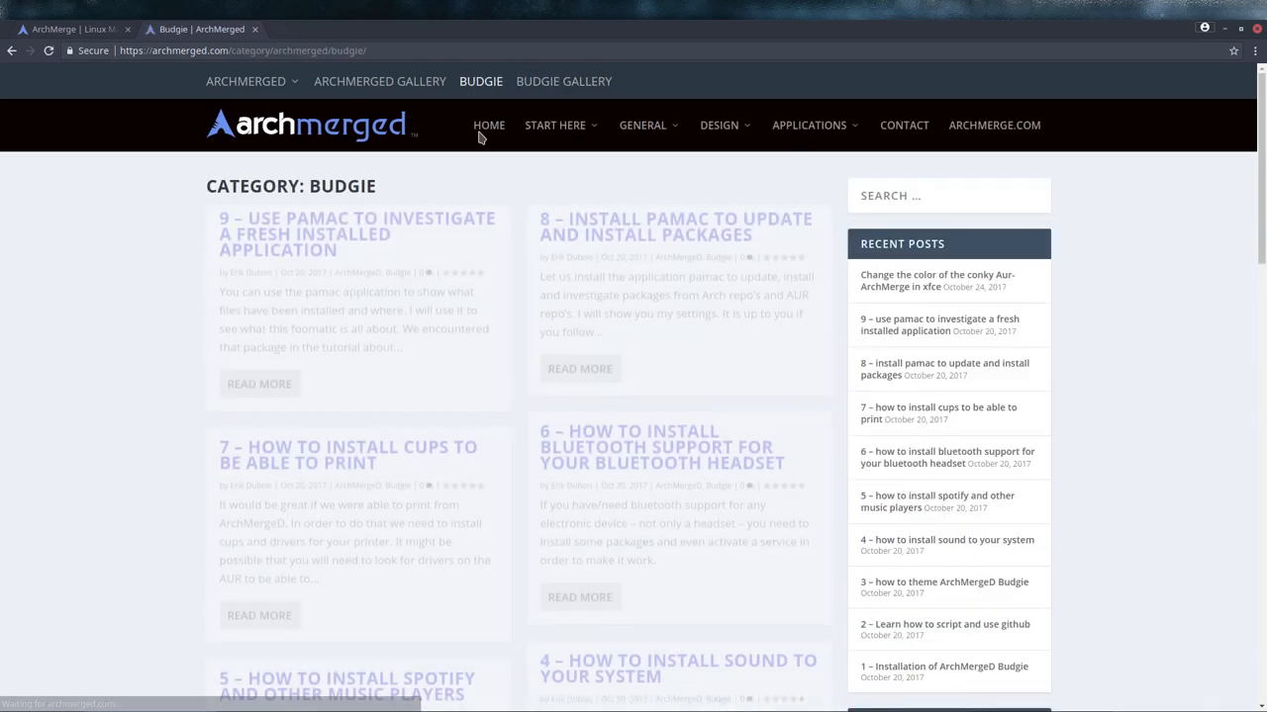
{"action": "scroll", "scroll_direction": "down", "scroll_amount": 3}
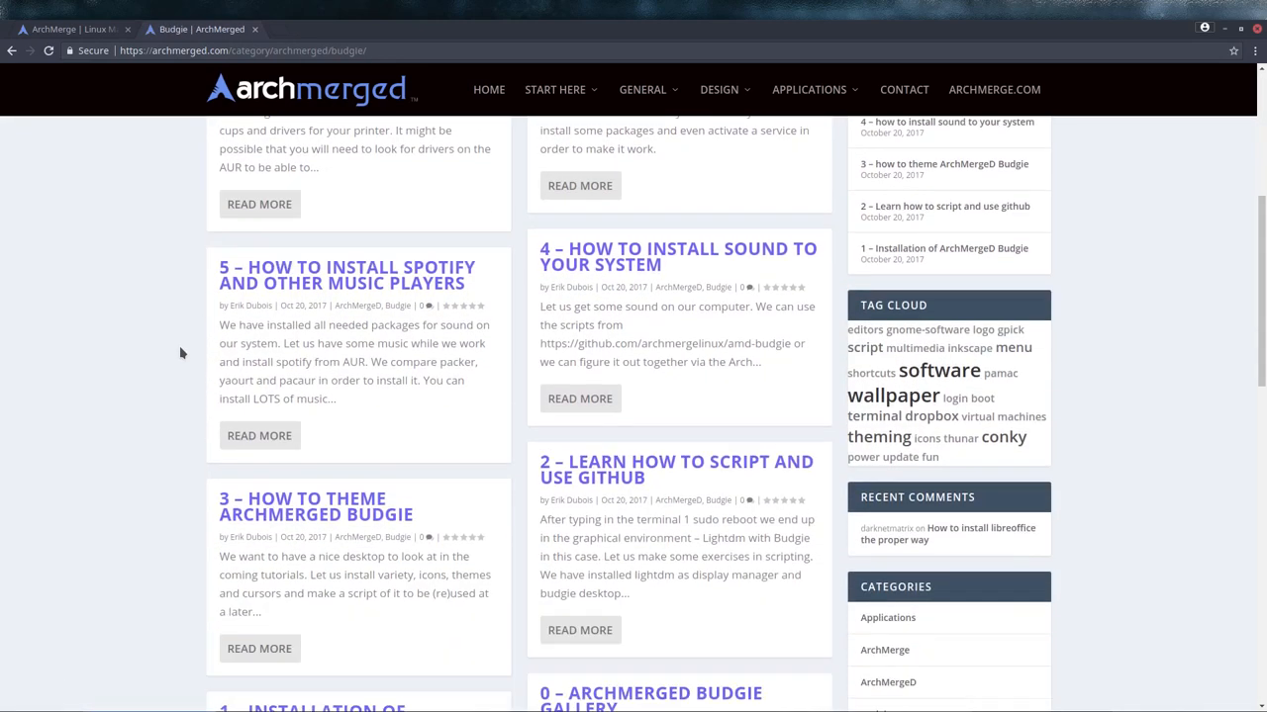
{"action": "scroll", "scroll_direction": "down", "scroll_amount": 3}
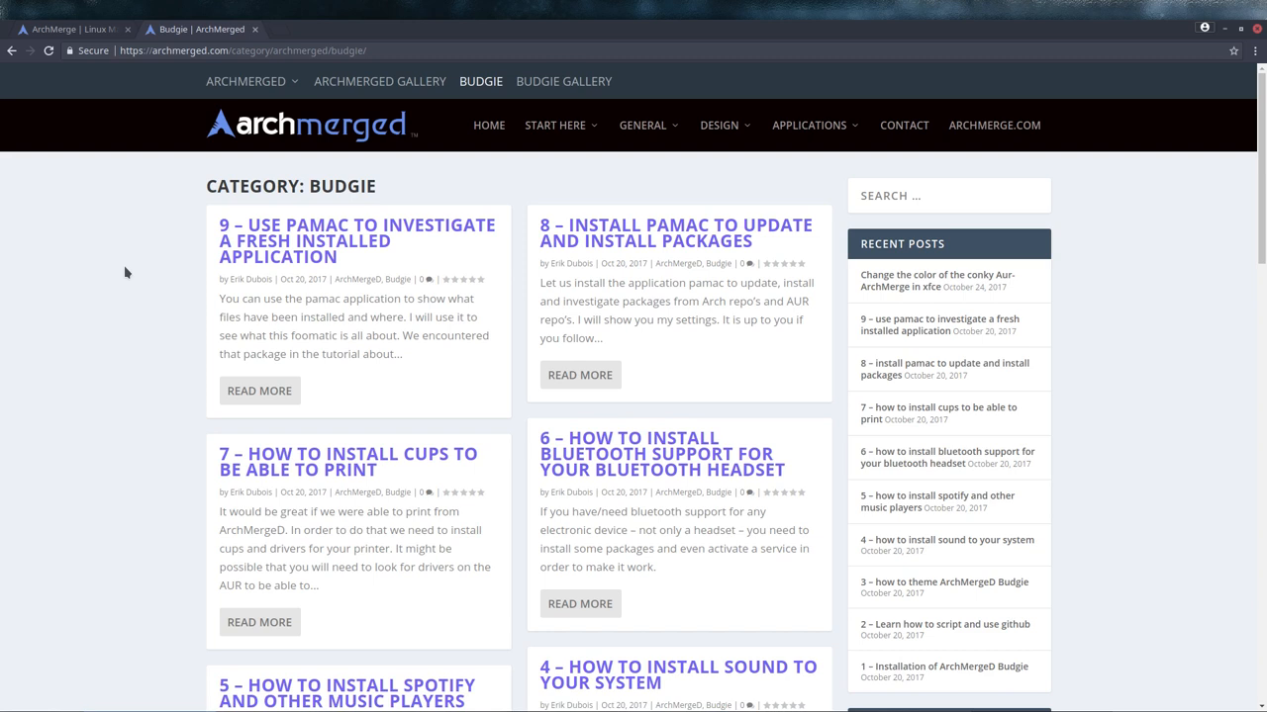
{"action": "mouse_move", "coordinate": [460, 460]}
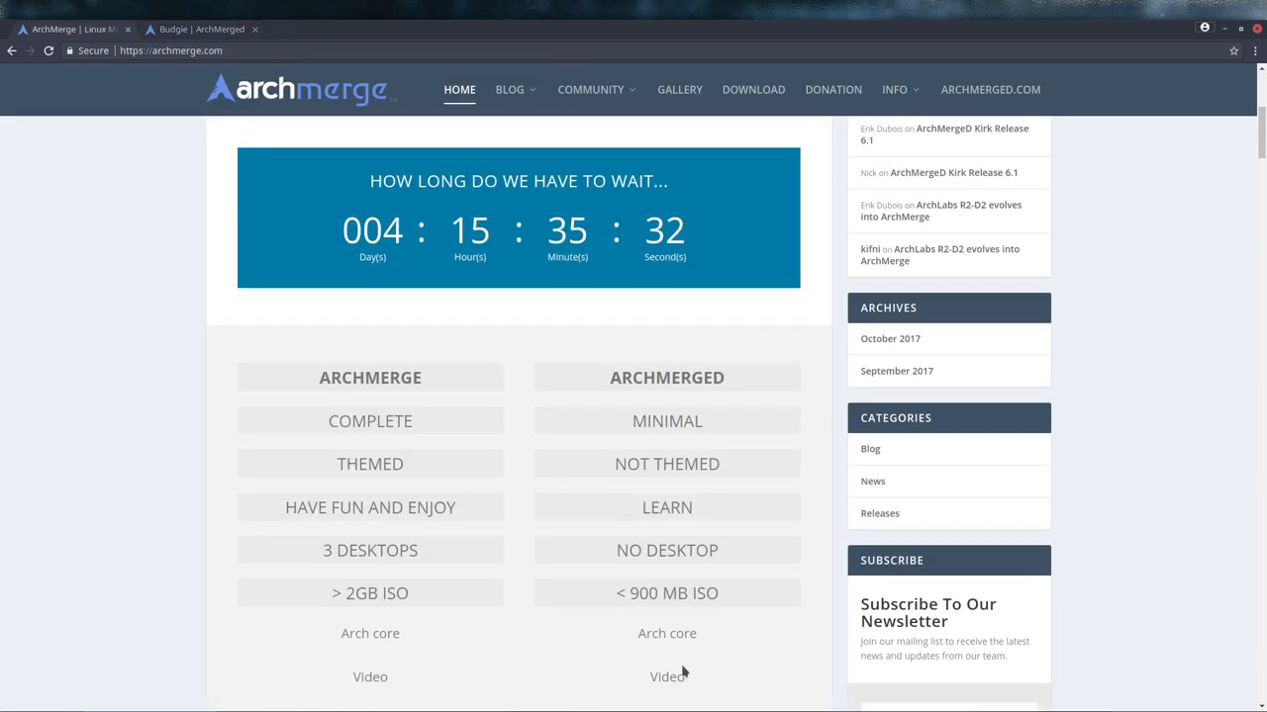
{"action": "scroll", "scroll_direction": "down", "scroll_amount": 3}
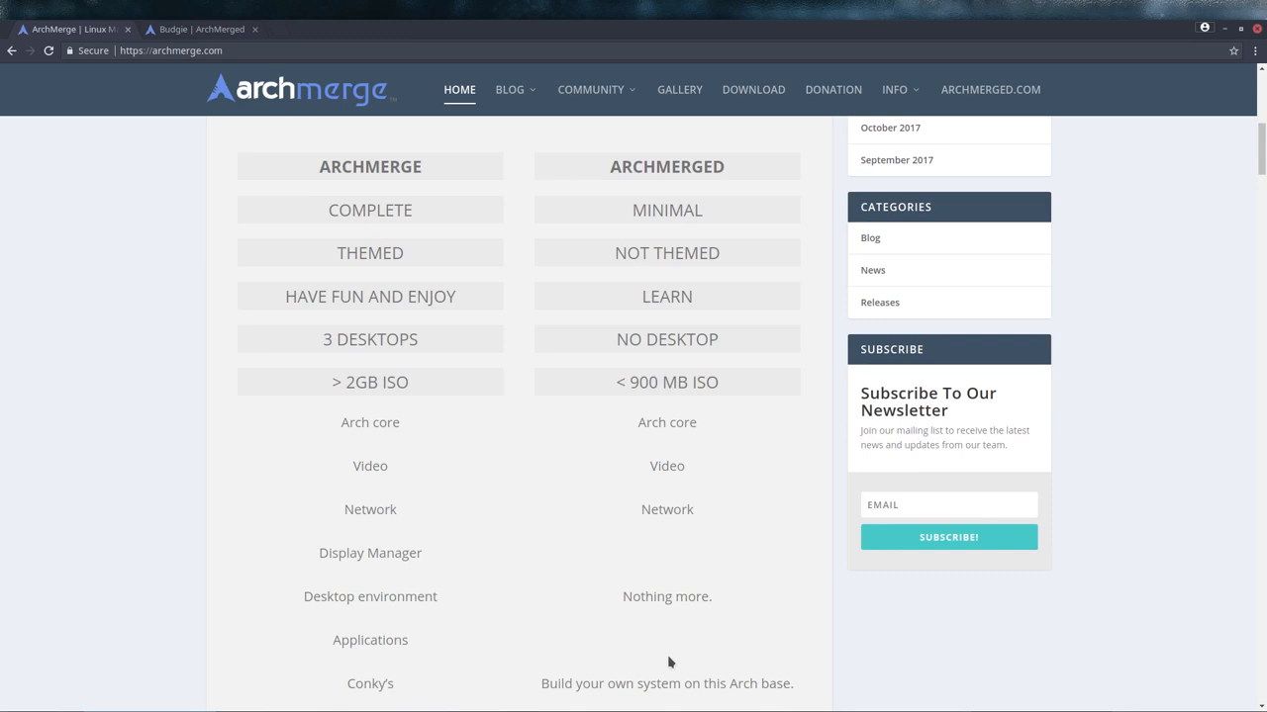
{"action": "mouse_move", "coordinate": [358, 158]}
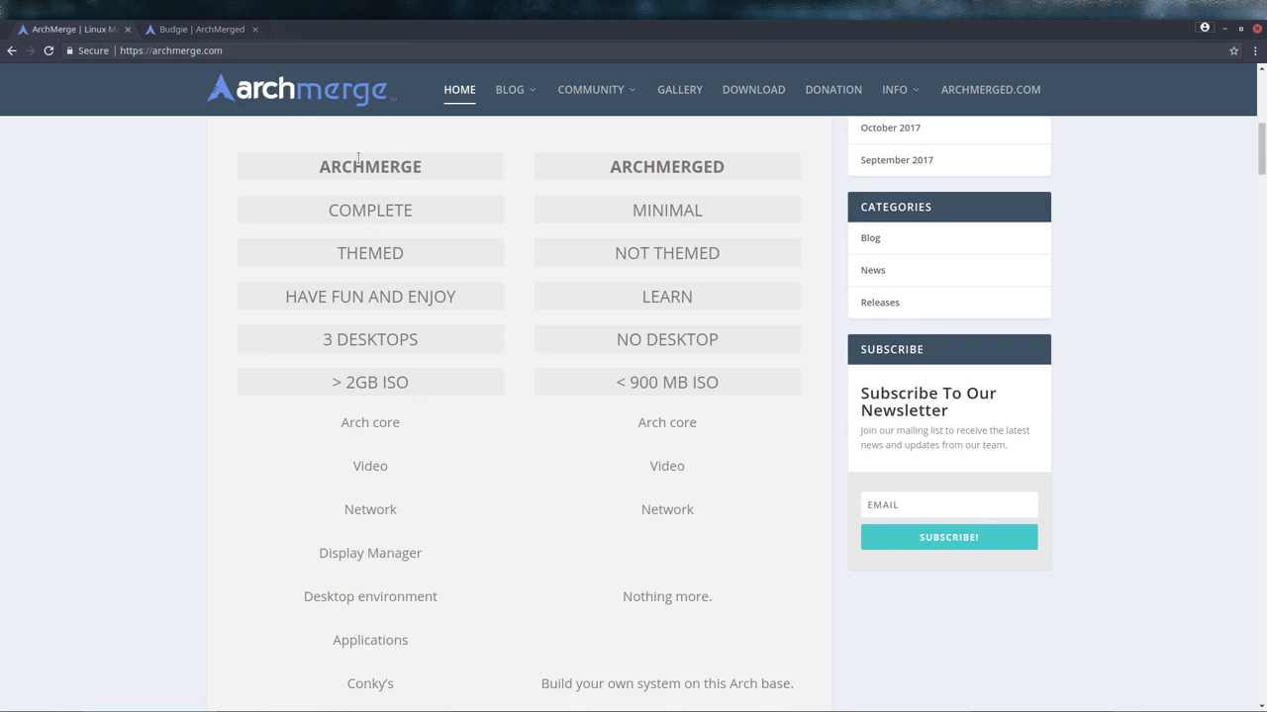
{"action": "mouse_move", "coordinate": [372, 627]}
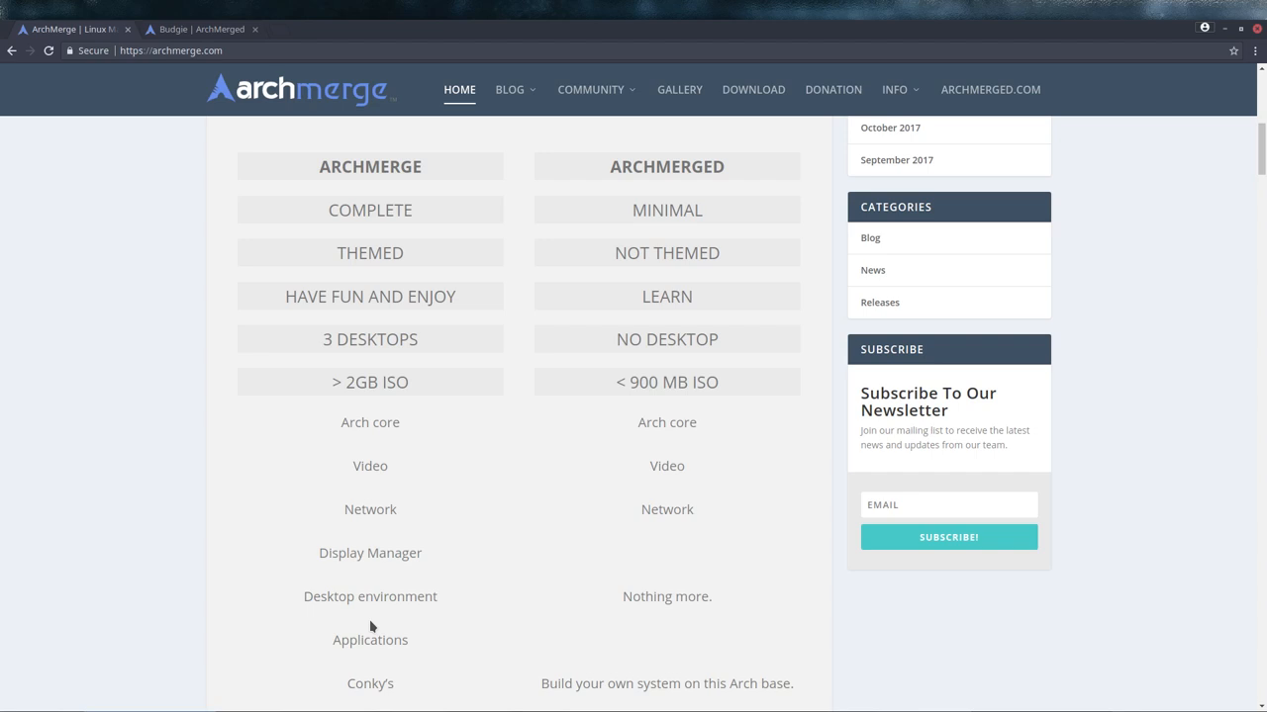
{"action": "mouse_move", "coordinate": [412, 181]}
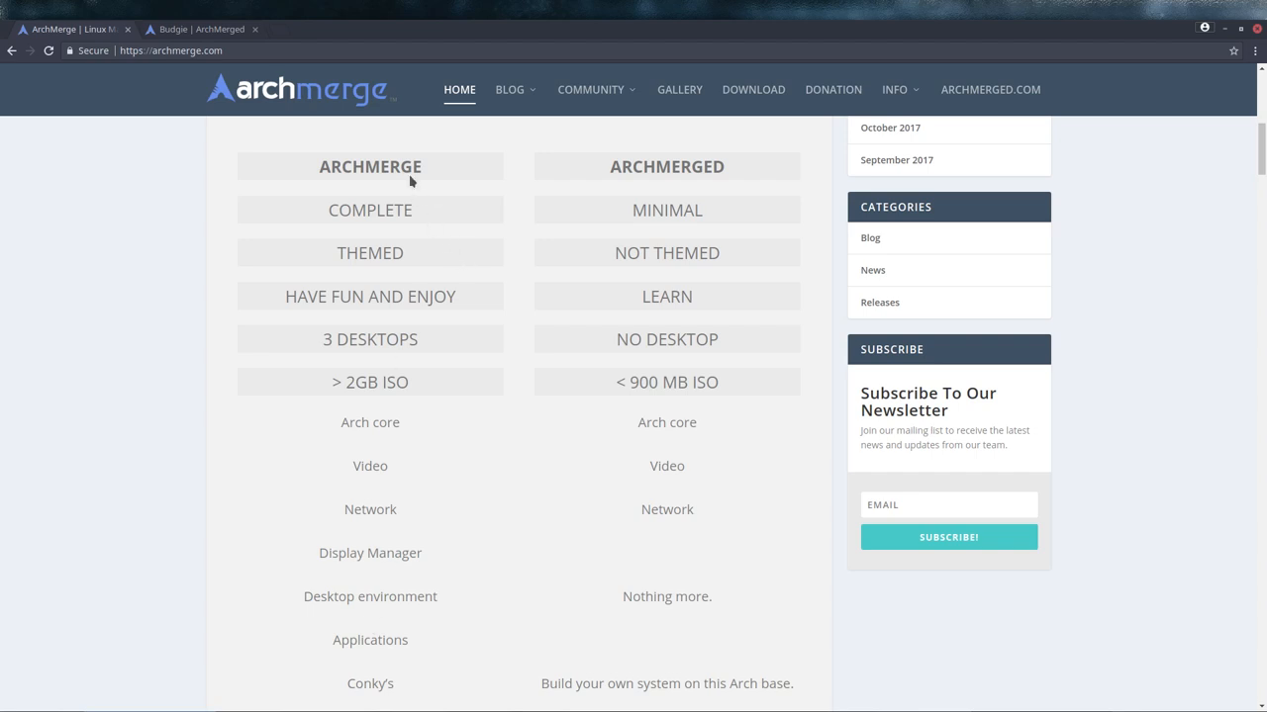
{"action": "mouse_move", "coordinate": [422, 394]}
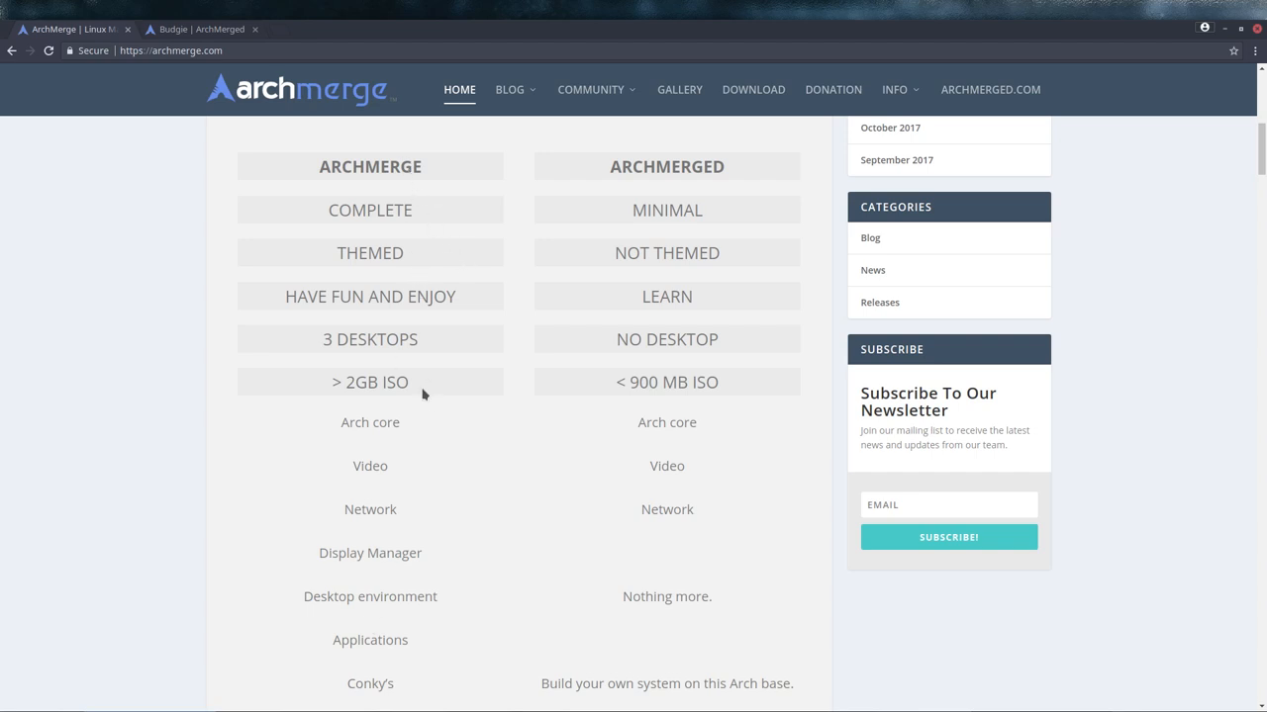
{"action": "mouse_move", "coordinate": [557, 323]}
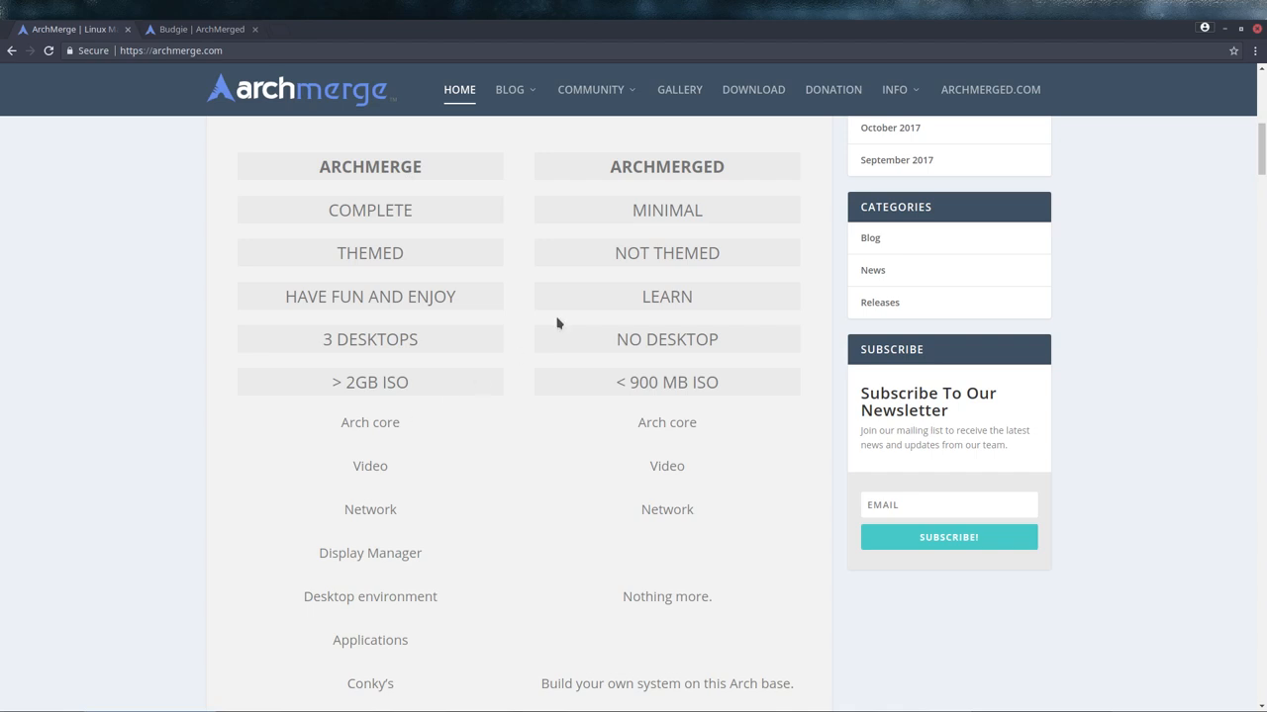
{"action": "mouse_move", "coordinate": [635, 331]}
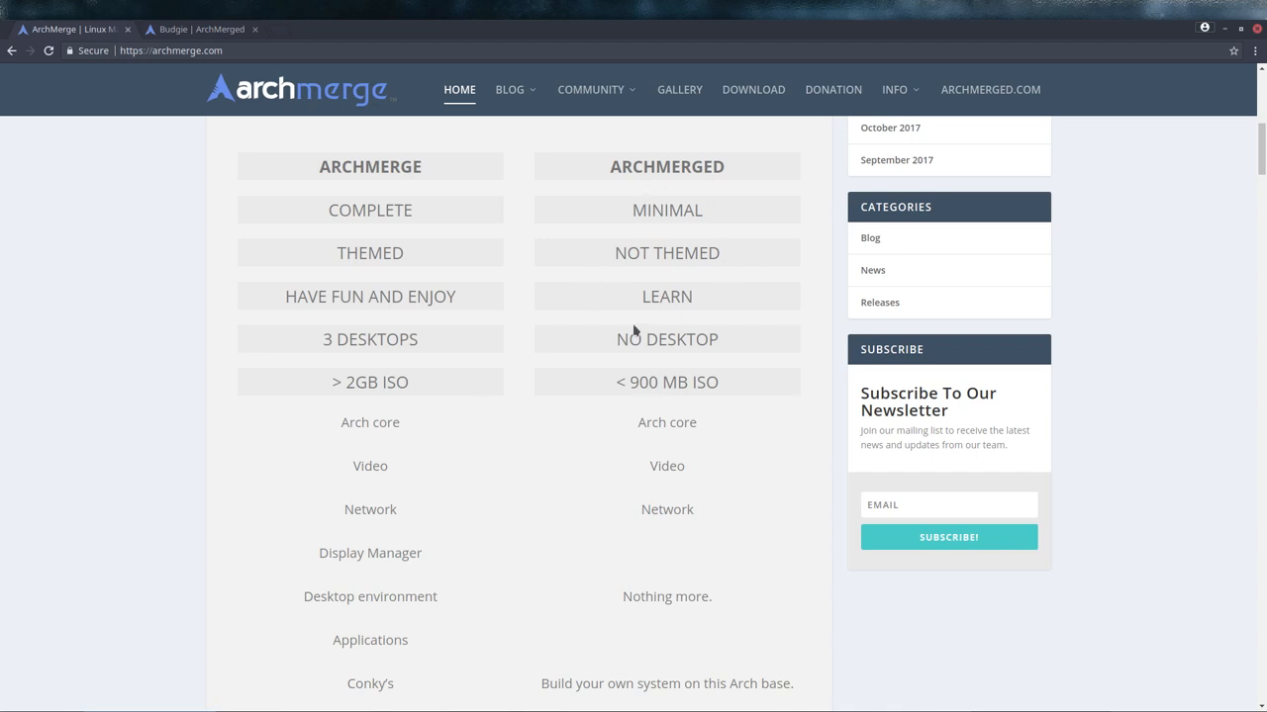
{"action": "mouse_move", "coordinate": [384, 447]}
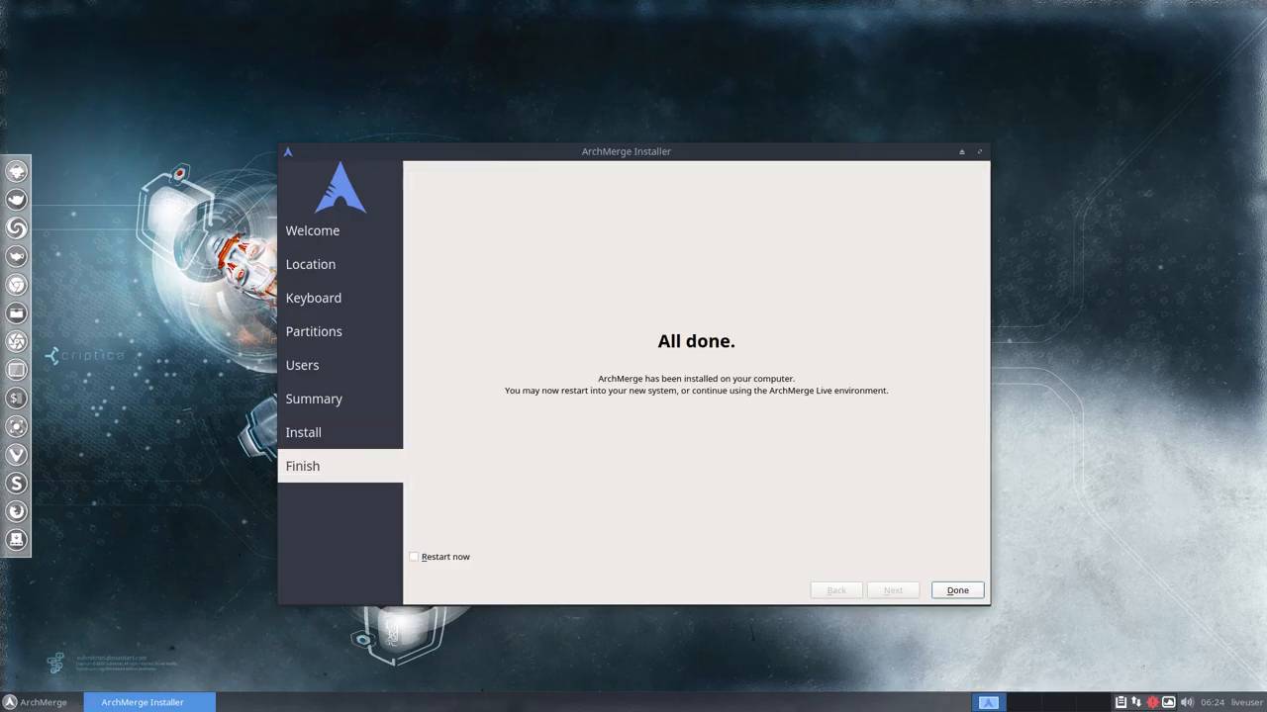
Finish the installer with Restart now ticked
{"action": "left_click", "coordinate": [413, 557]}
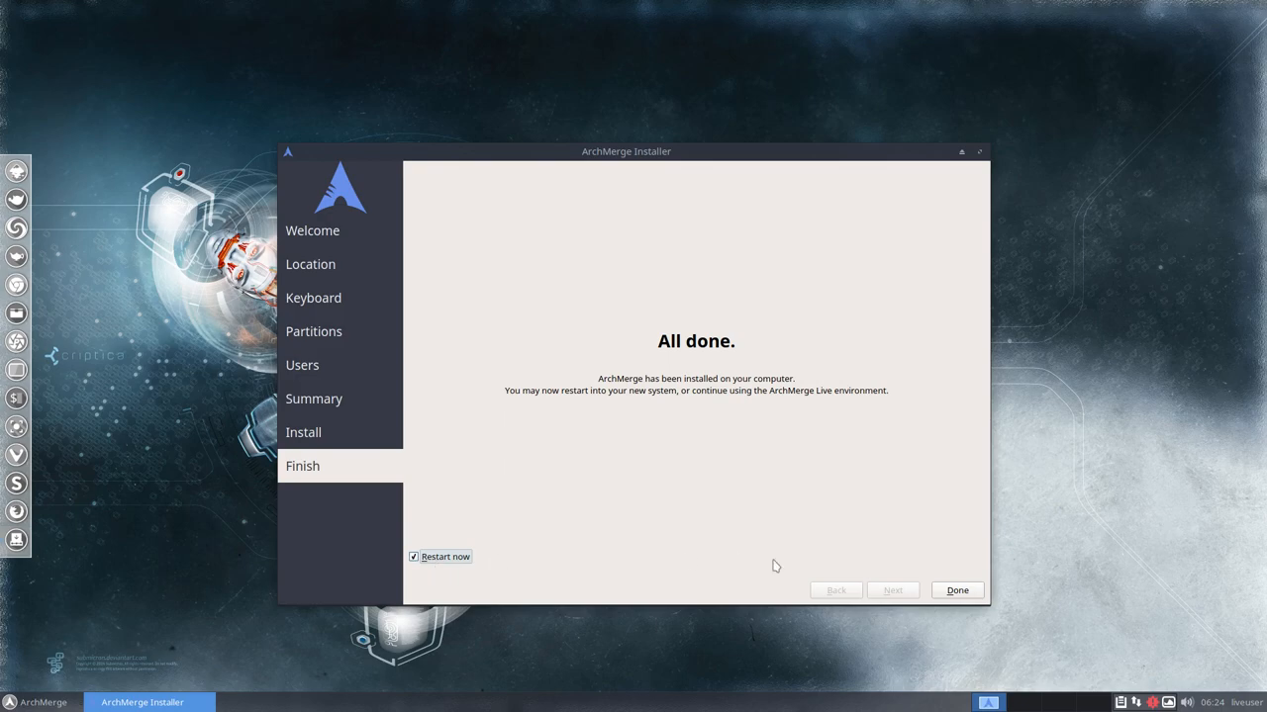
{"action": "left_click", "coordinate": [956, 590]}
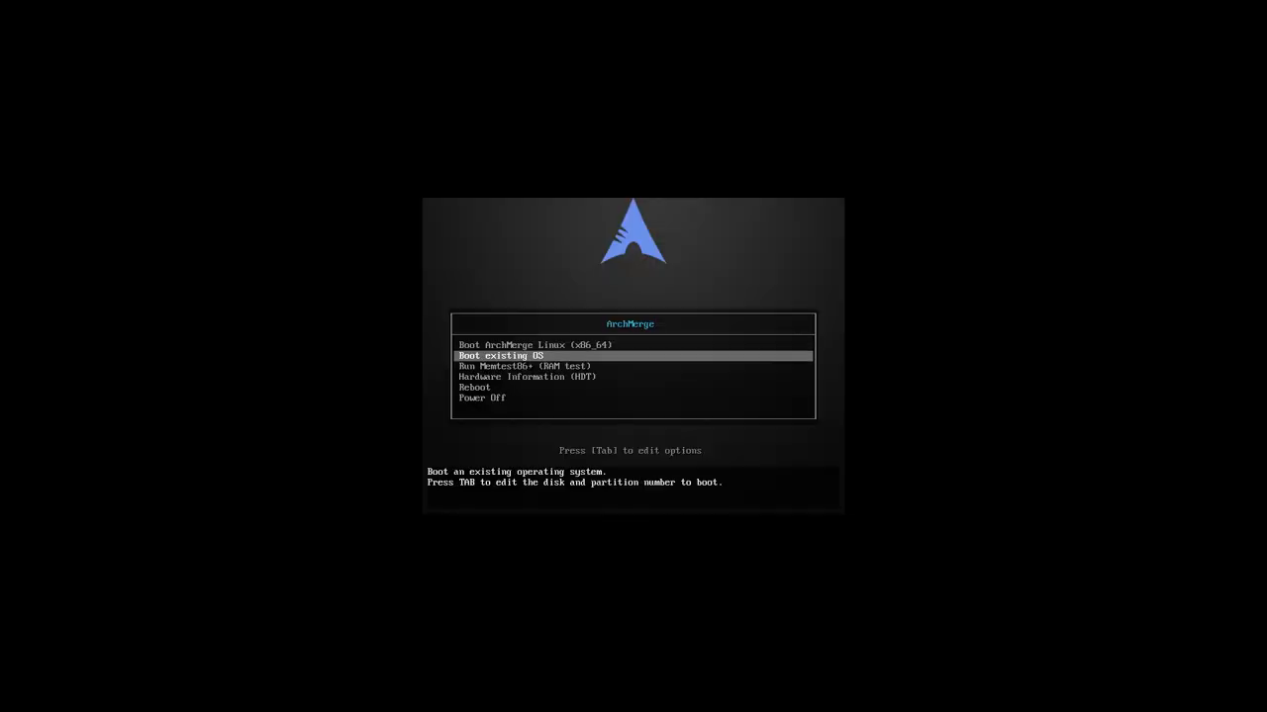
Choose Boot existing OS in the ArchMerge boot menu
{"action": "key", "text": "Up"}
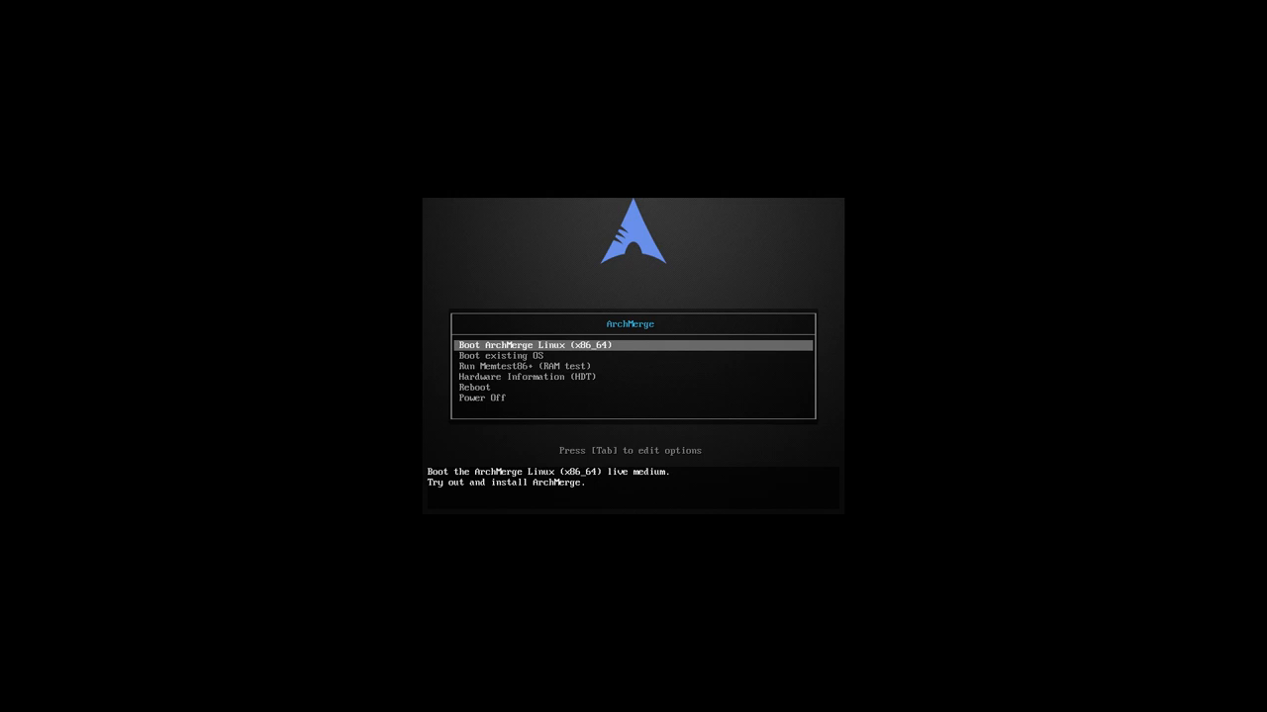
{"action": "key", "text": "Down"}
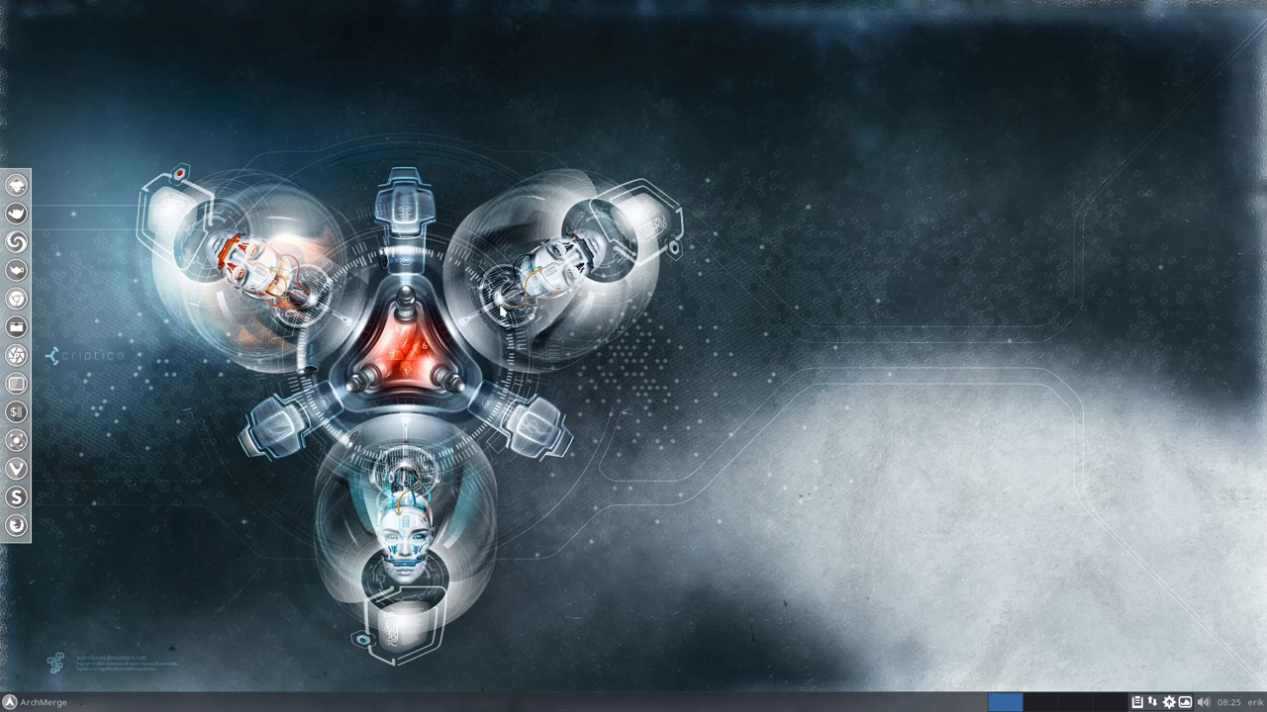
{"action": "mouse_move", "coordinate": [501, 310]}
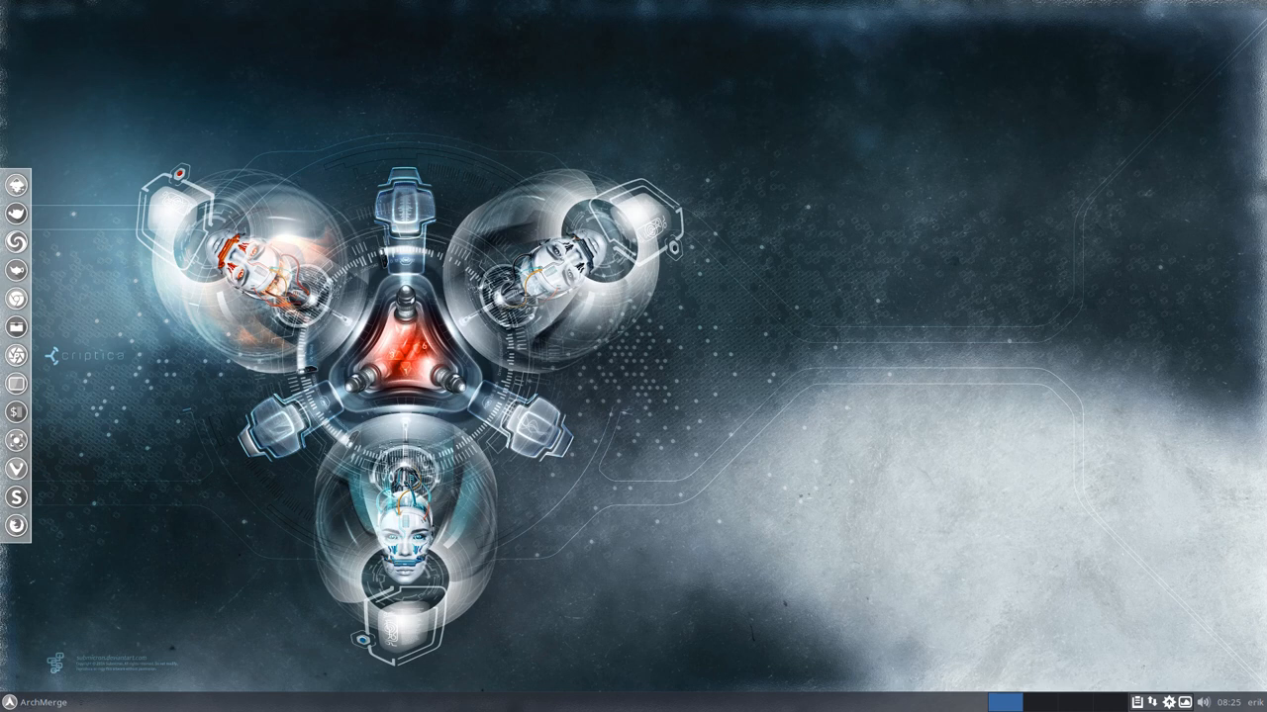